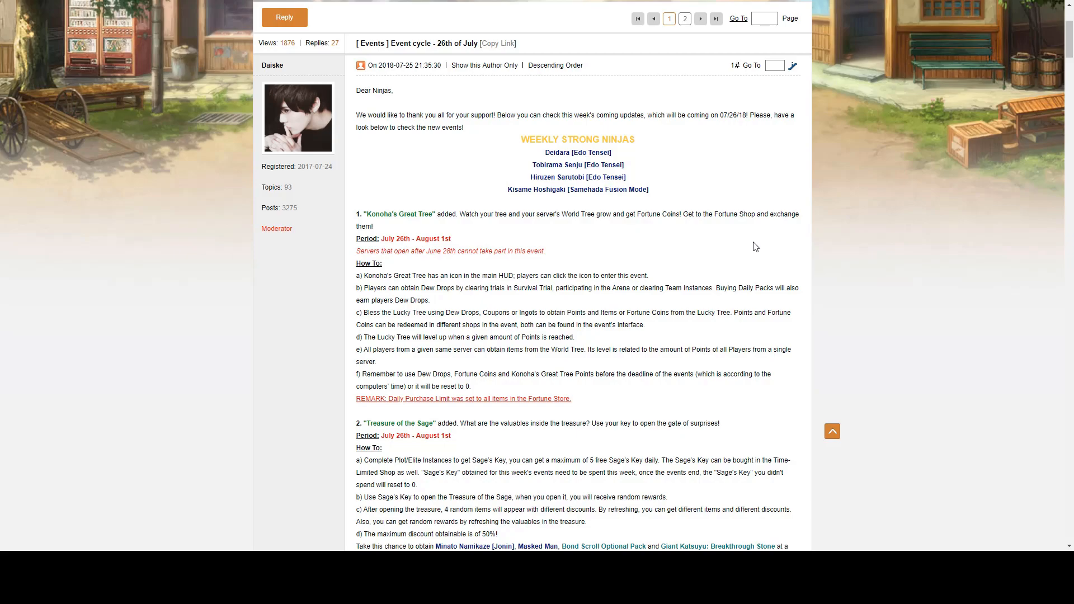
mouse_move(694, 262)
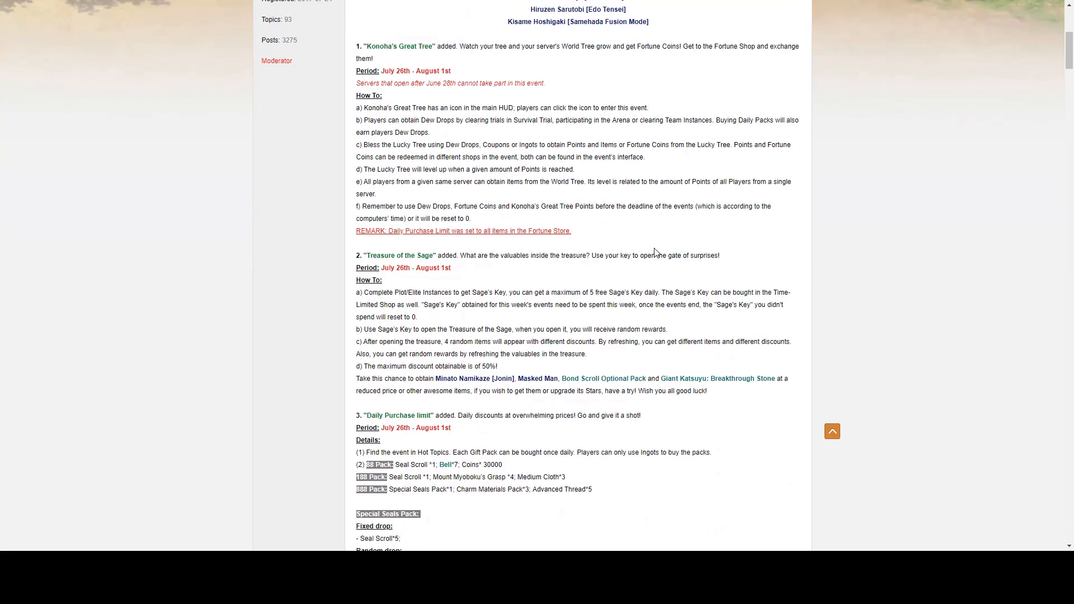
mouse_move(605, 238)
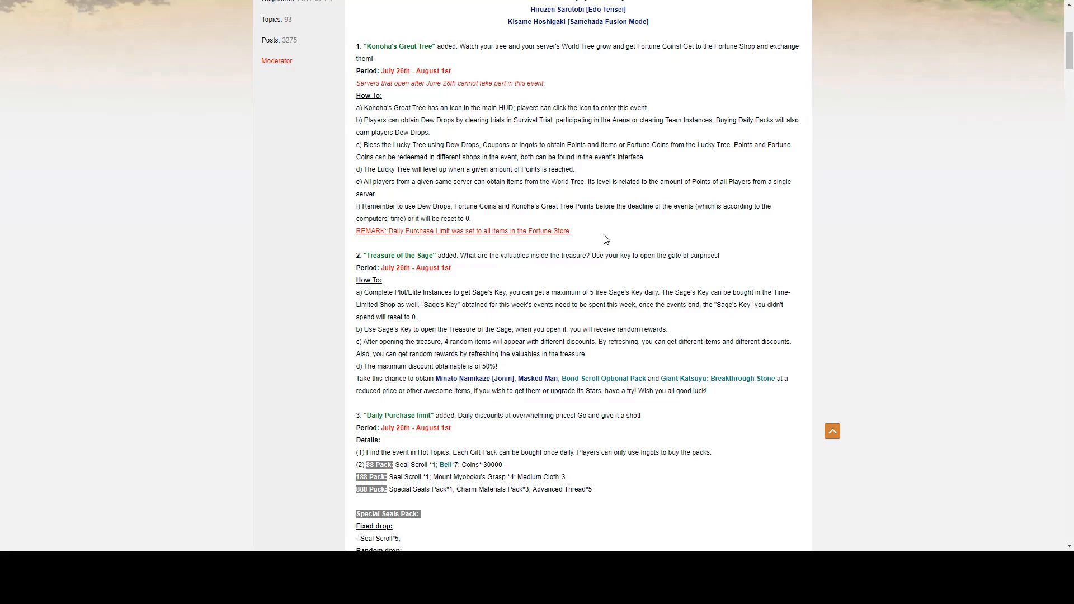
mouse_move(370, 86)
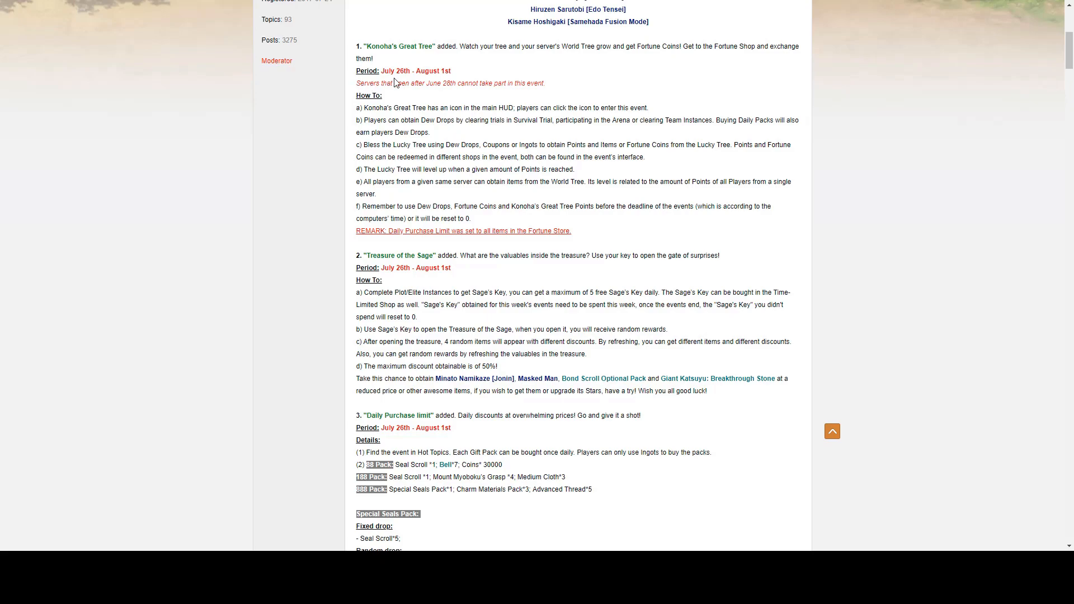
mouse_move(508, 169)
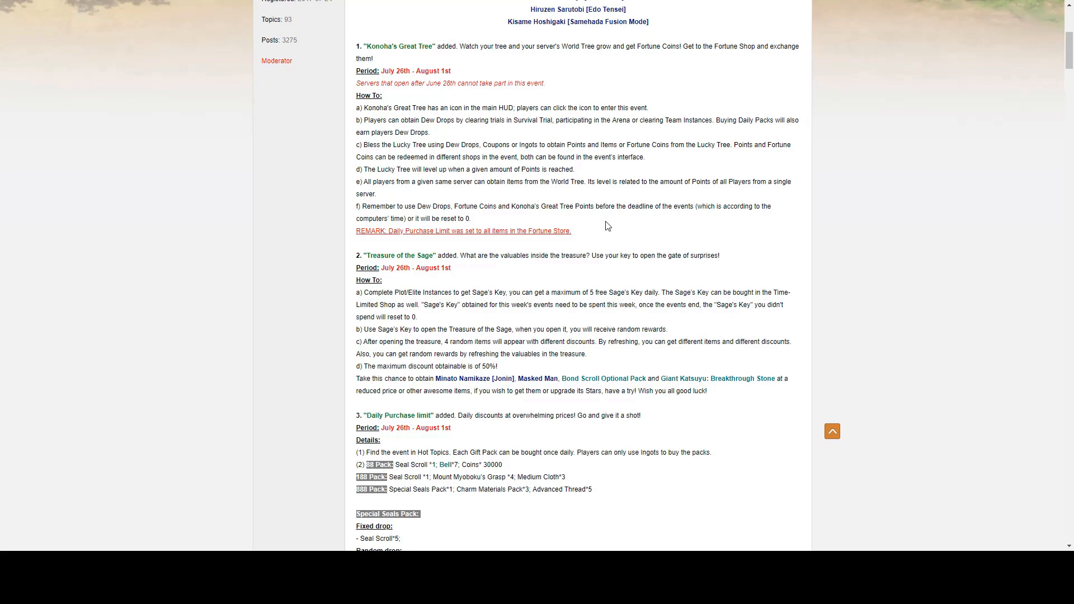
mouse_move(547, 136)
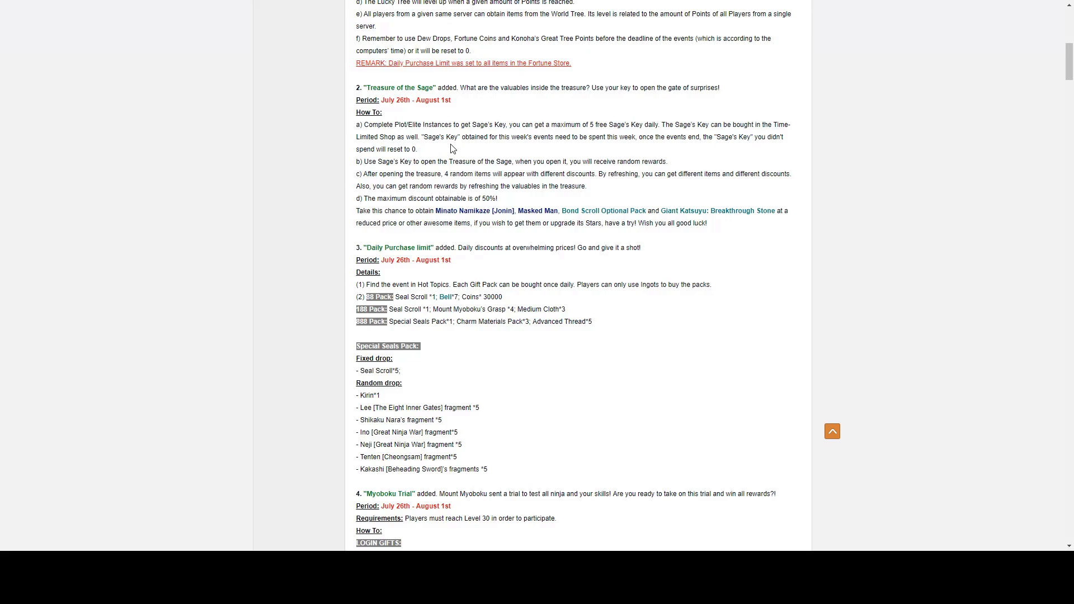
mouse_move(453, 148)
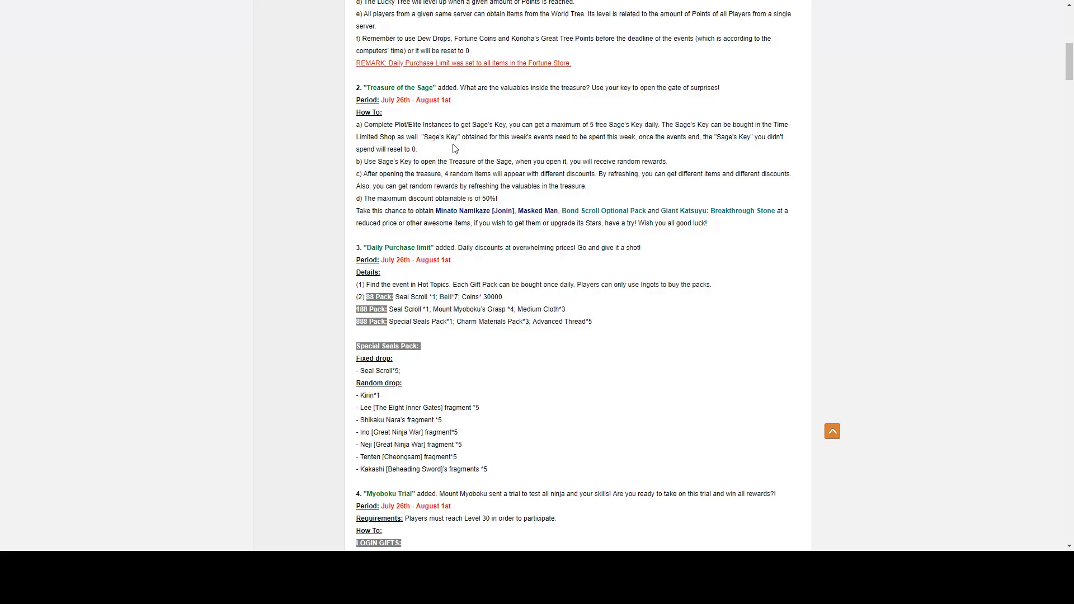
mouse_move(614, 238)
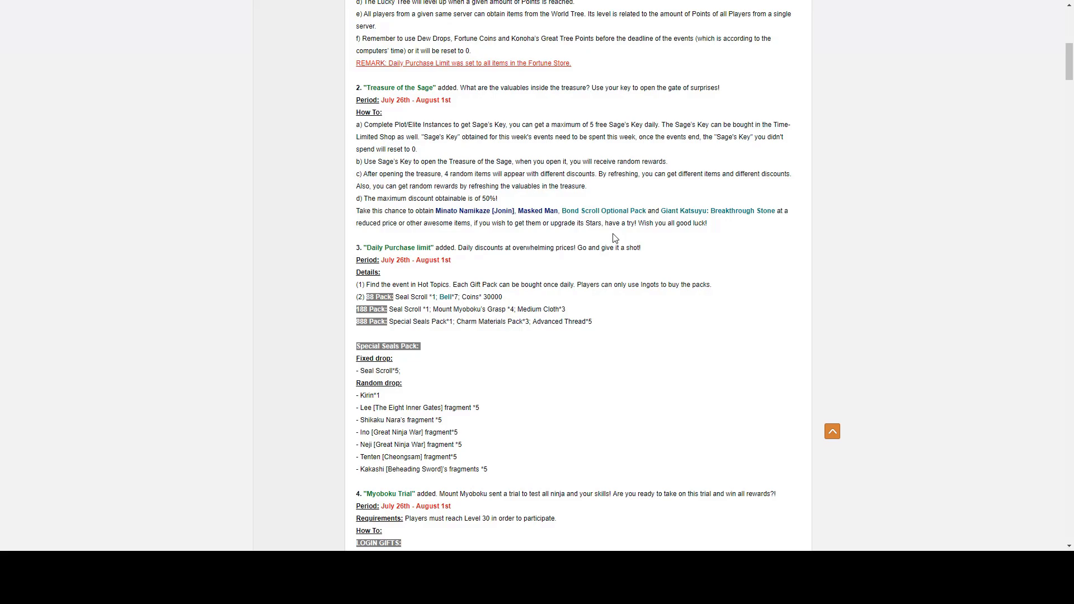
mouse_move(630, 221)
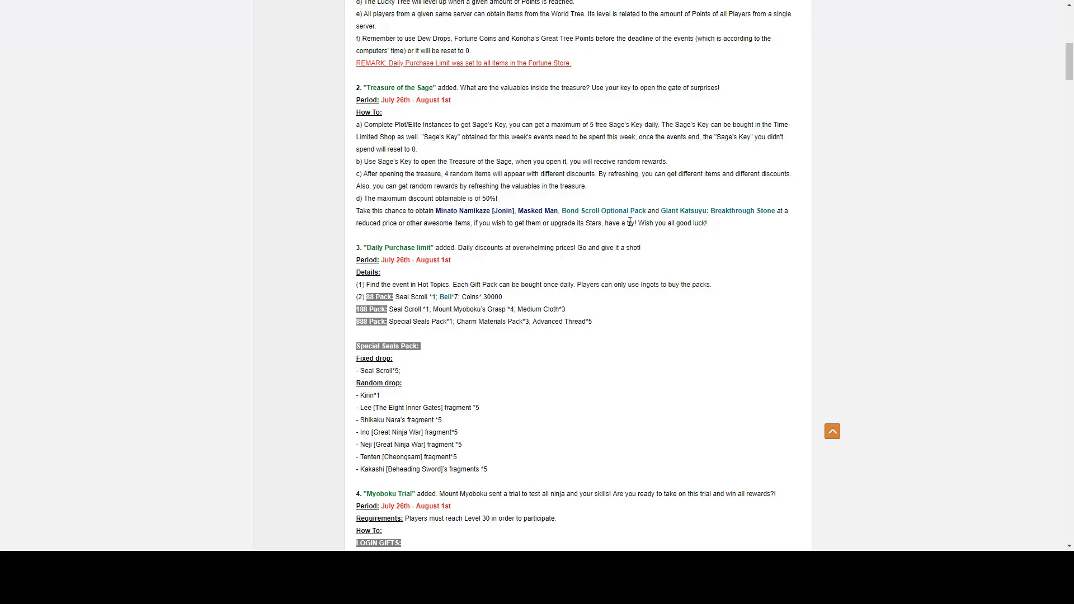
mouse_move(624, 234)
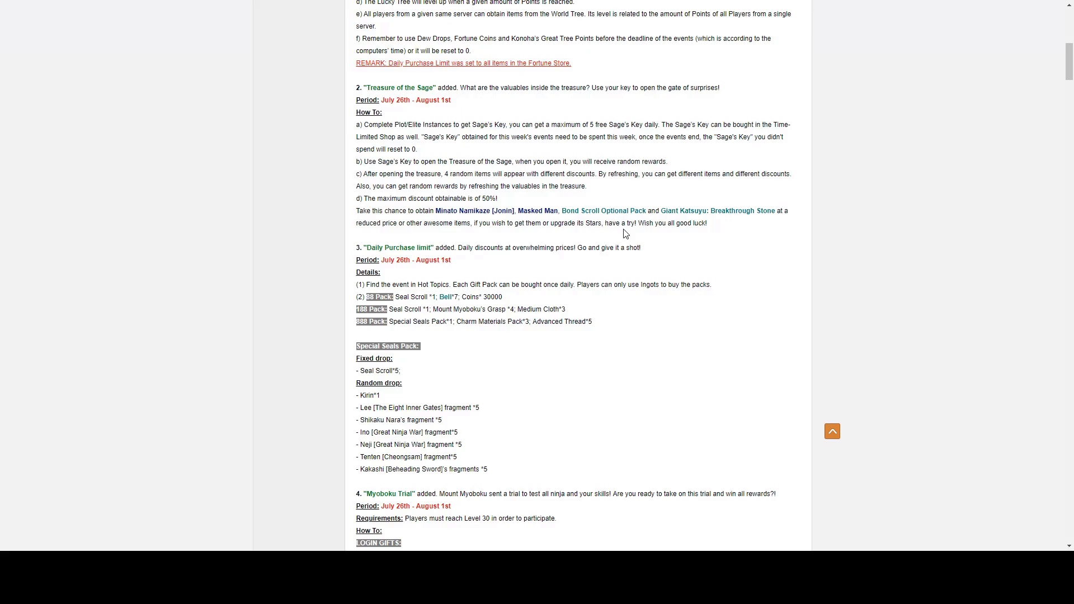
mouse_move(585, 206)
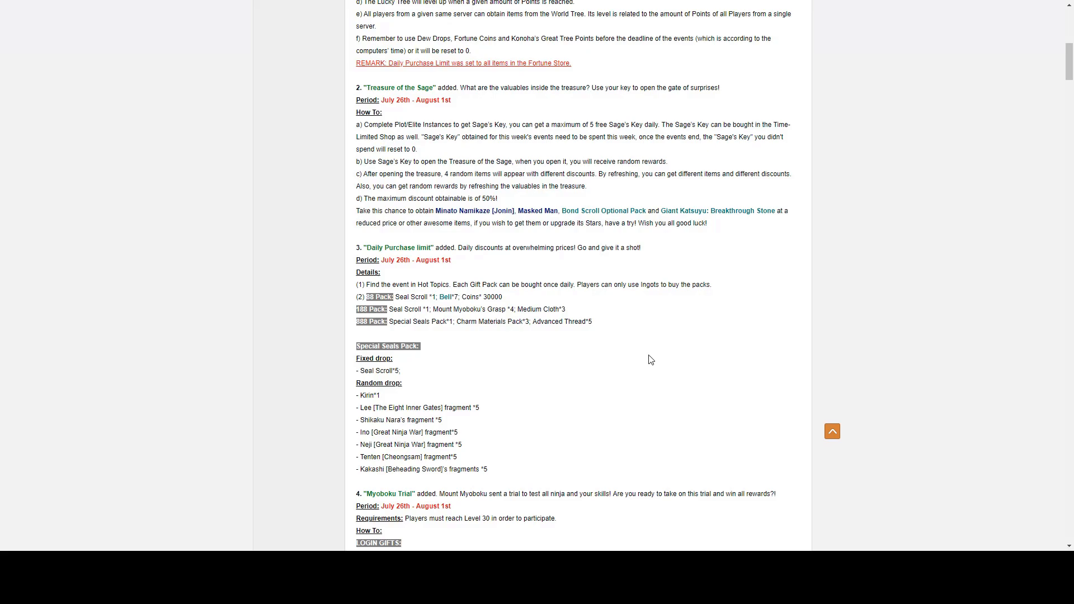
mouse_move(633, 354)
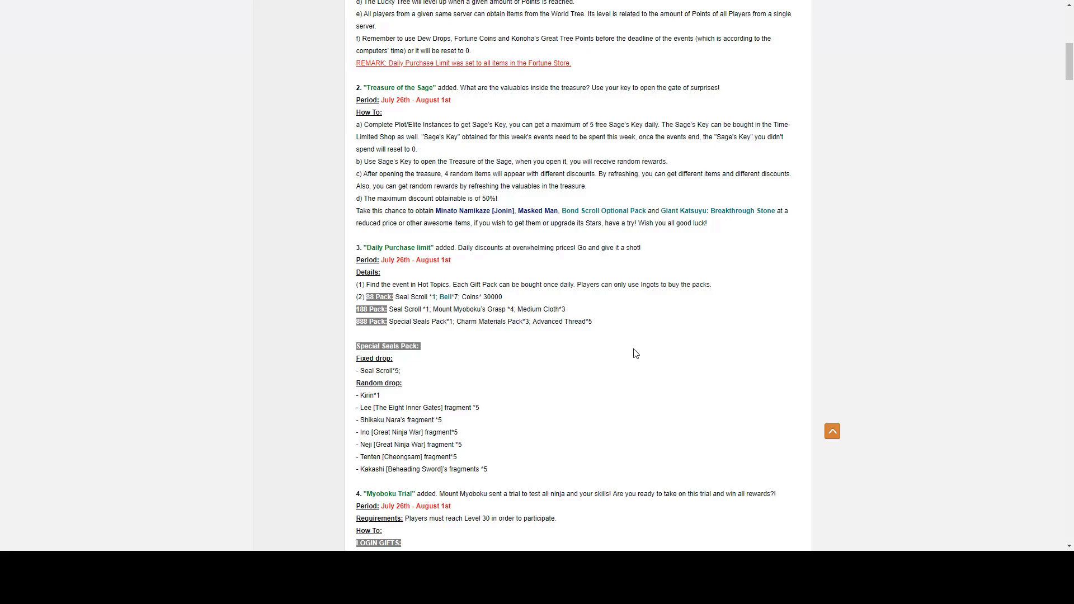
mouse_move(628, 354)
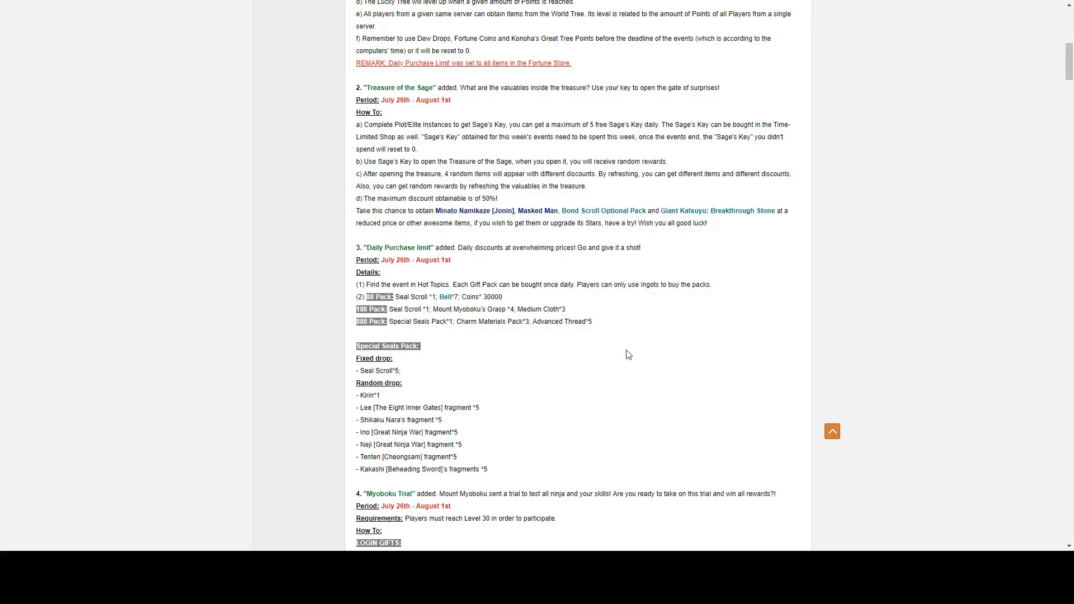
mouse_move(630, 355)
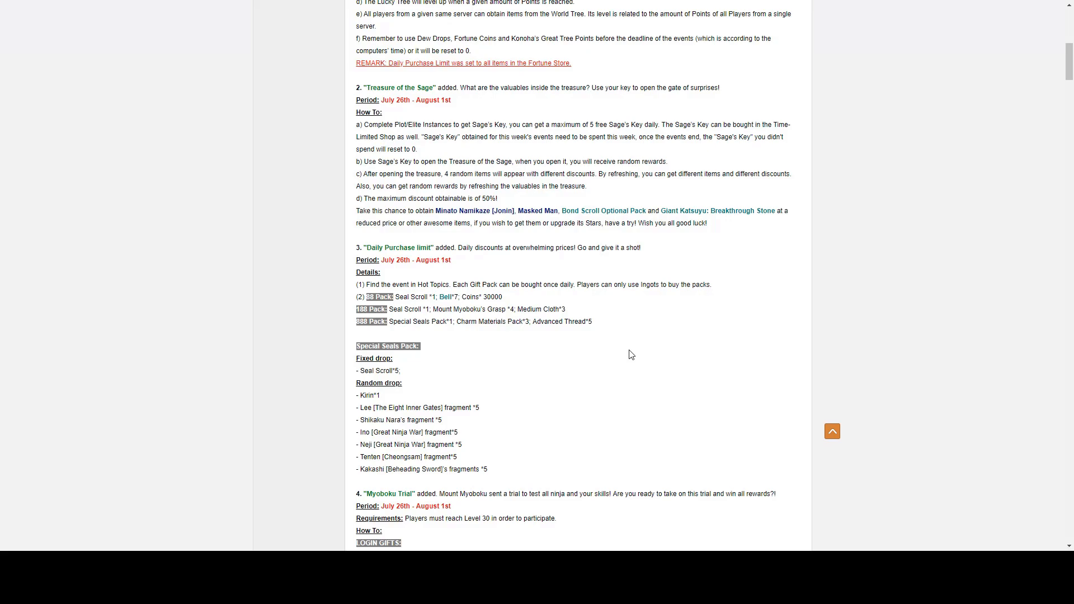
mouse_move(651, 379)
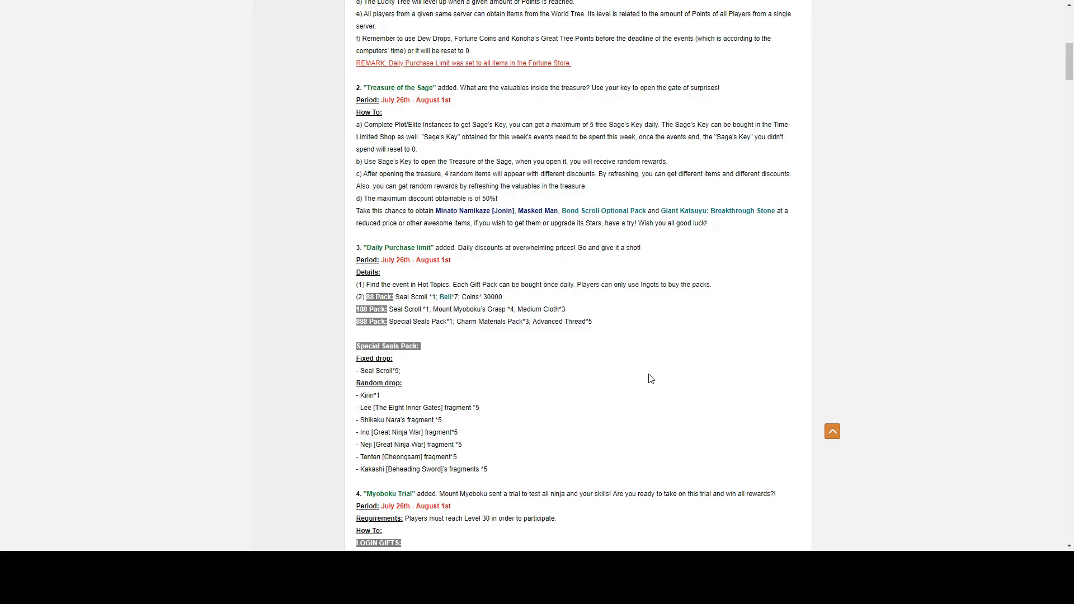
scroll("down", 3)
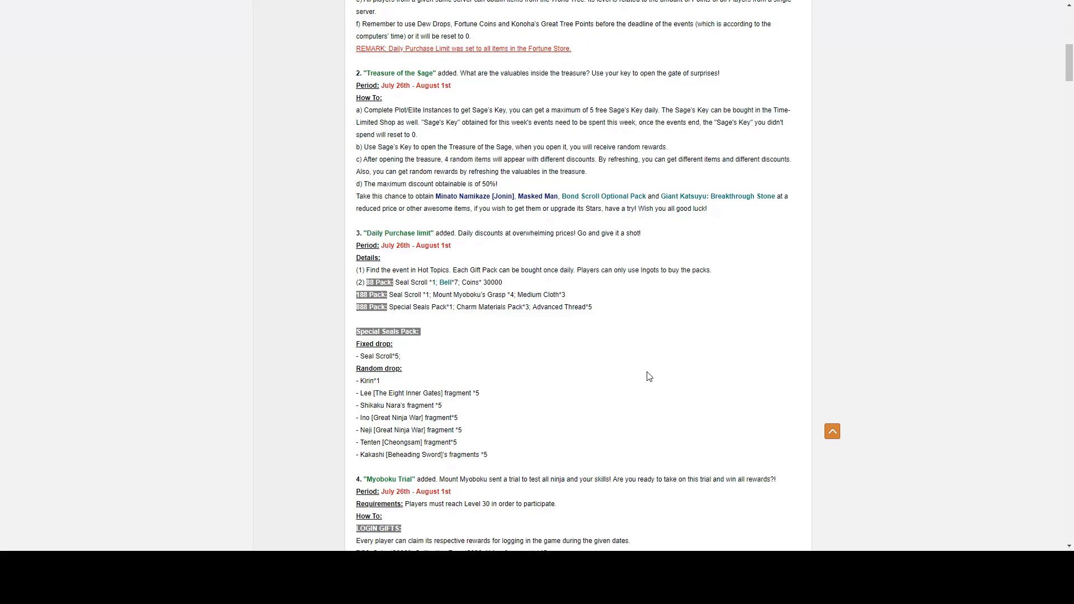
scroll("down", 3)
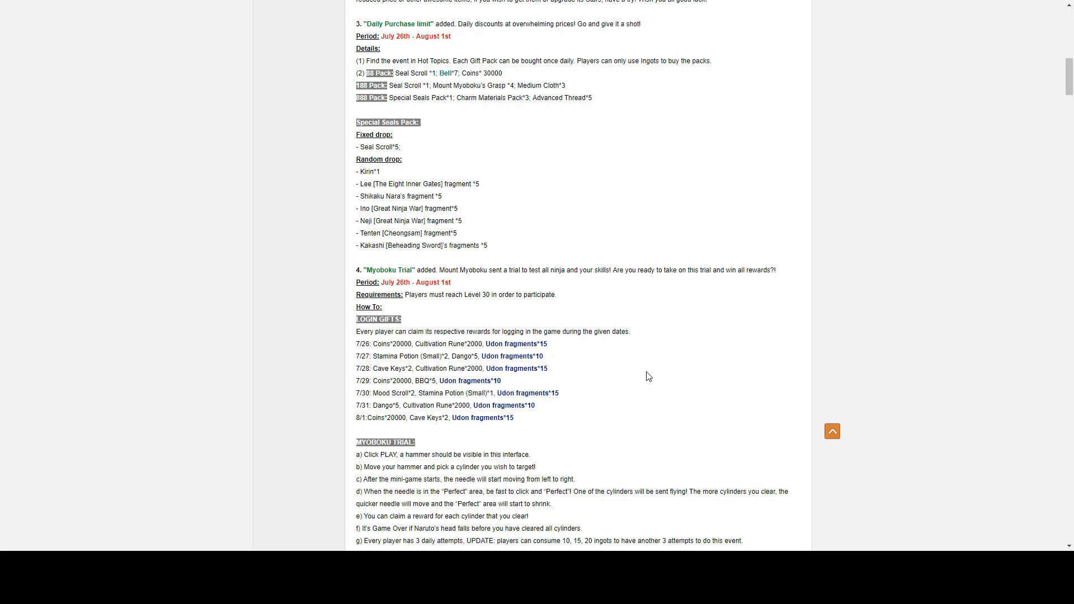
mouse_move(657, 375)
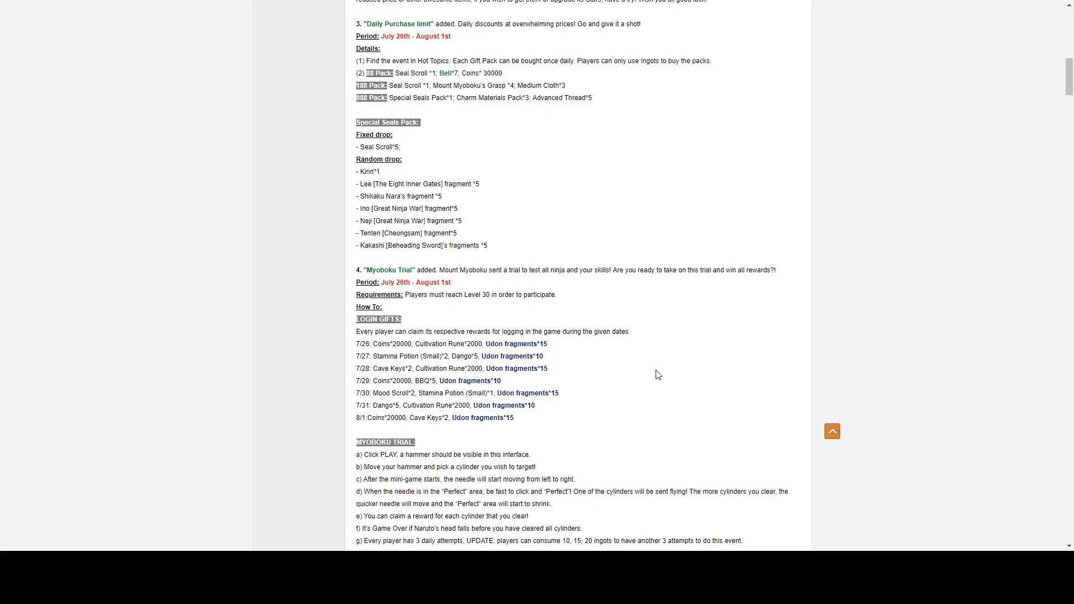
mouse_move(787, 342)
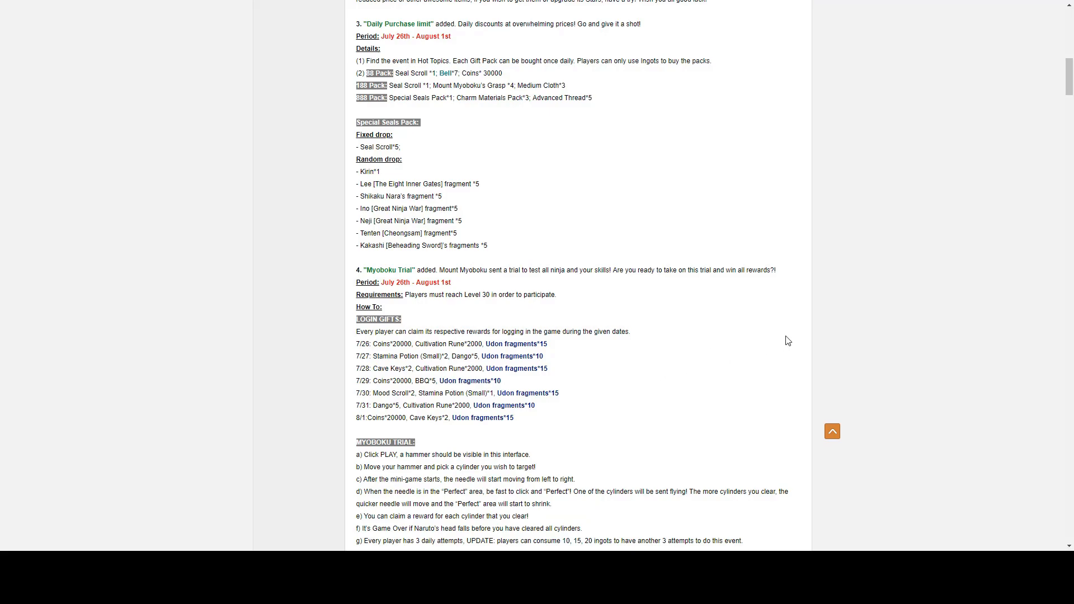
mouse_move(552, 183)
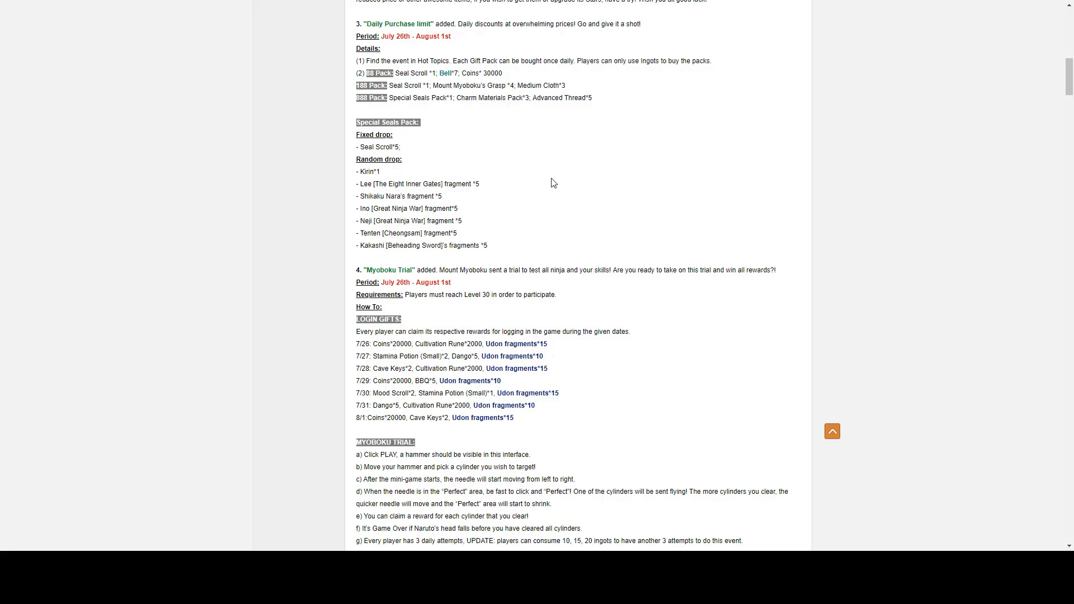
mouse_move(494, 216)
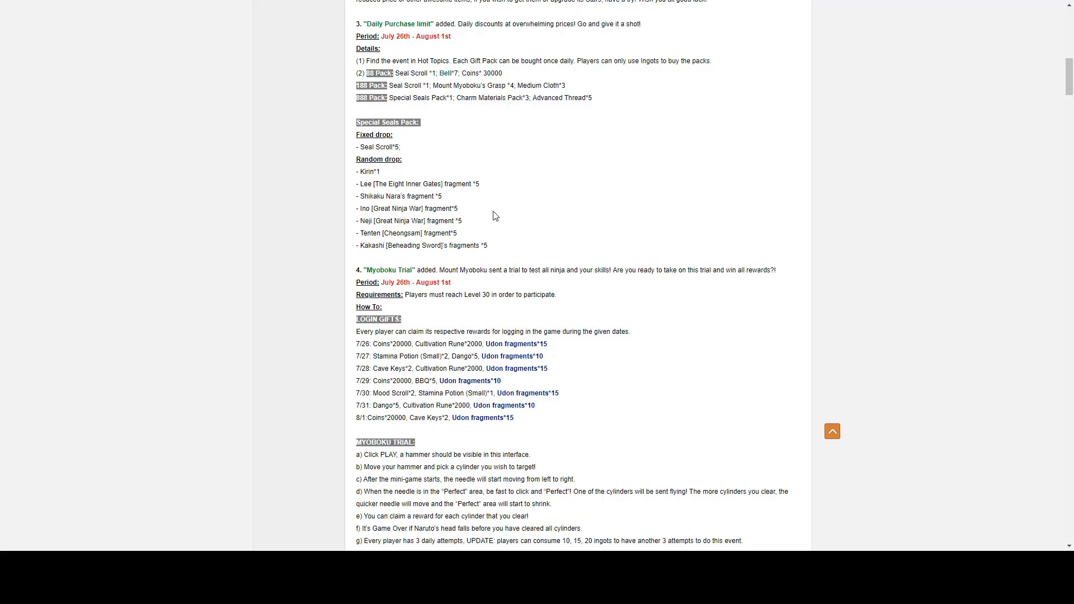
mouse_move(490, 212)
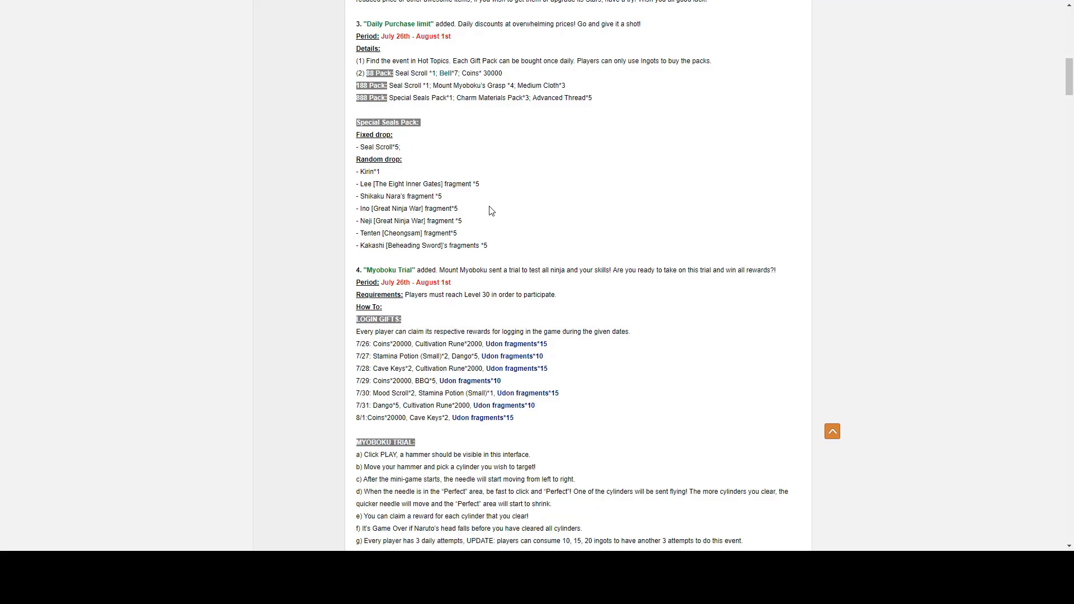
Step: Scroll to the Myoboku Trial login gifts and highlight the first trial rule line
scroll("down", 3)
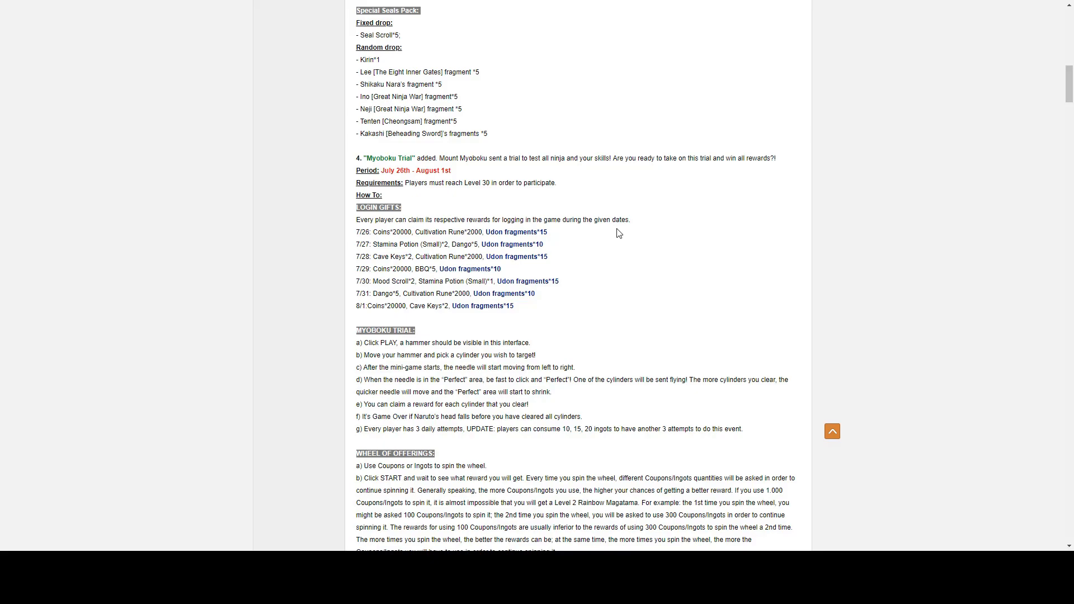
mouse_move(618, 218)
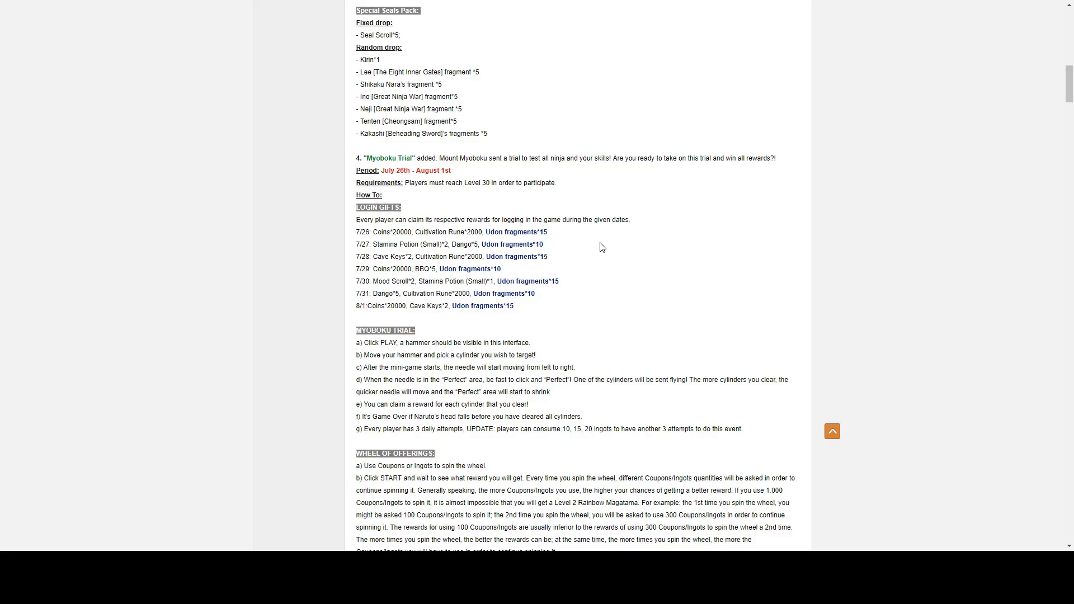
mouse_move(548, 218)
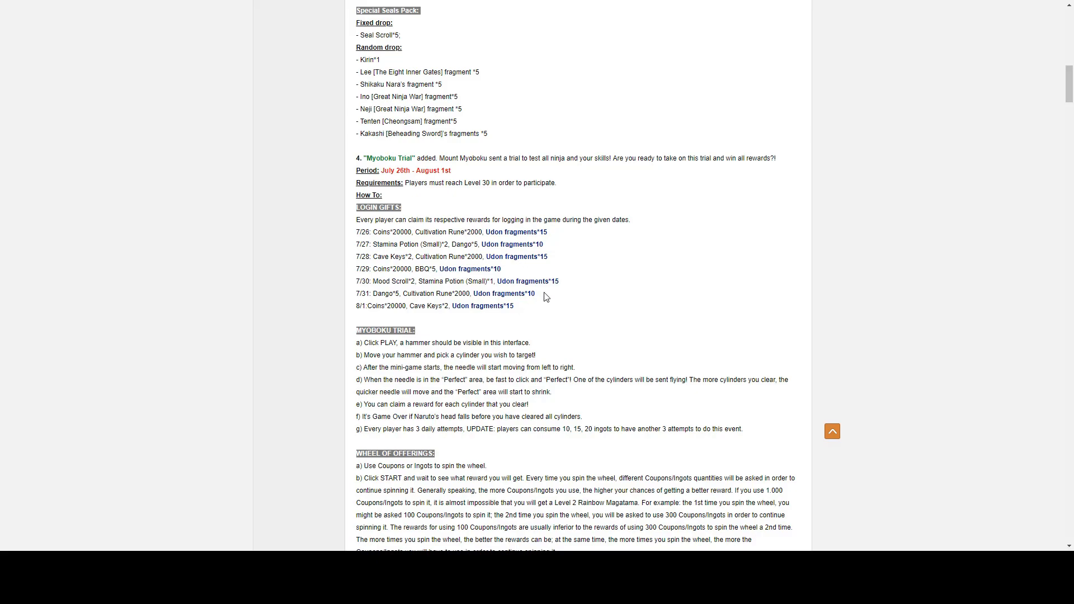
mouse_move(563, 301)
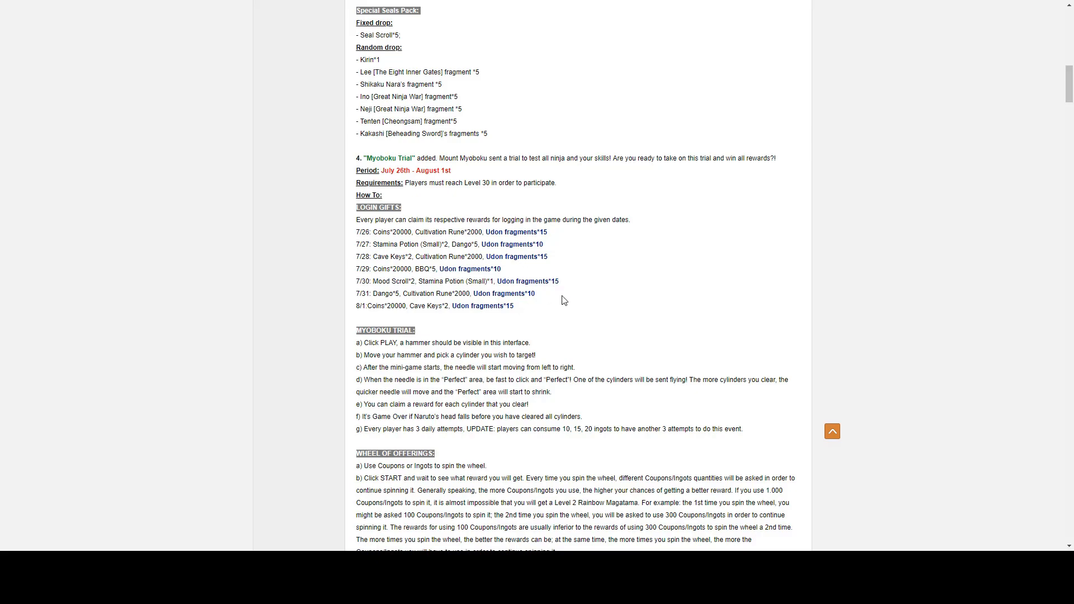
mouse_move(547, 312)
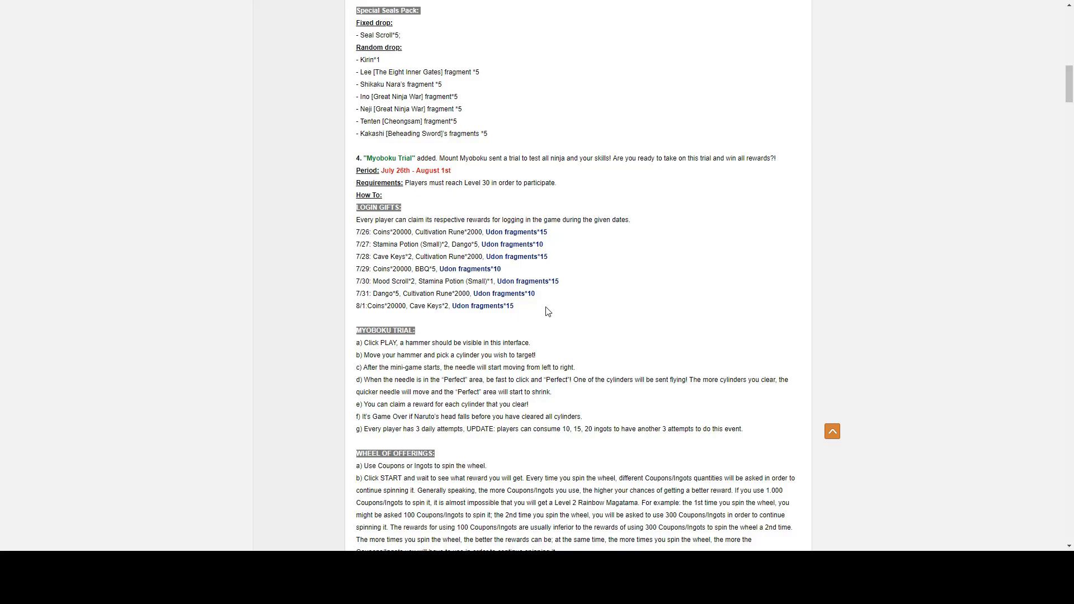
mouse_move(543, 219)
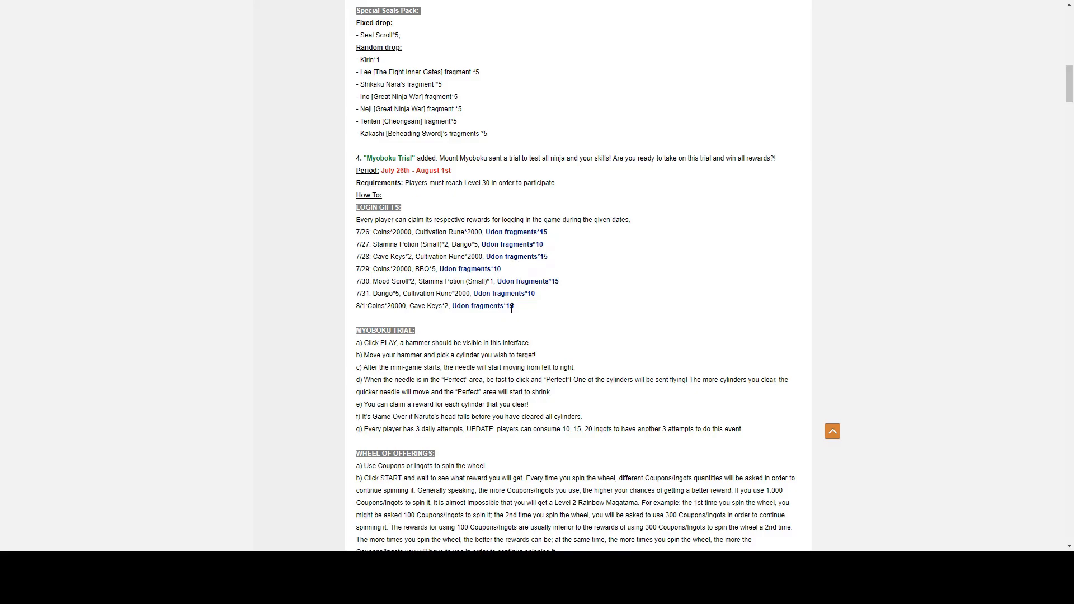
mouse_move(511, 314)
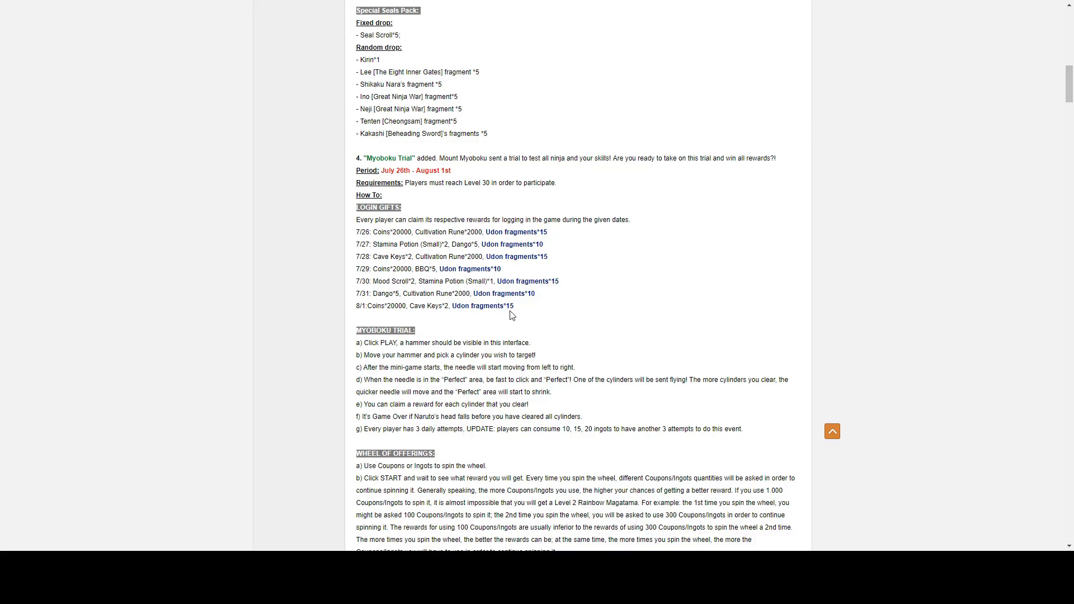
mouse_move(515, 315)
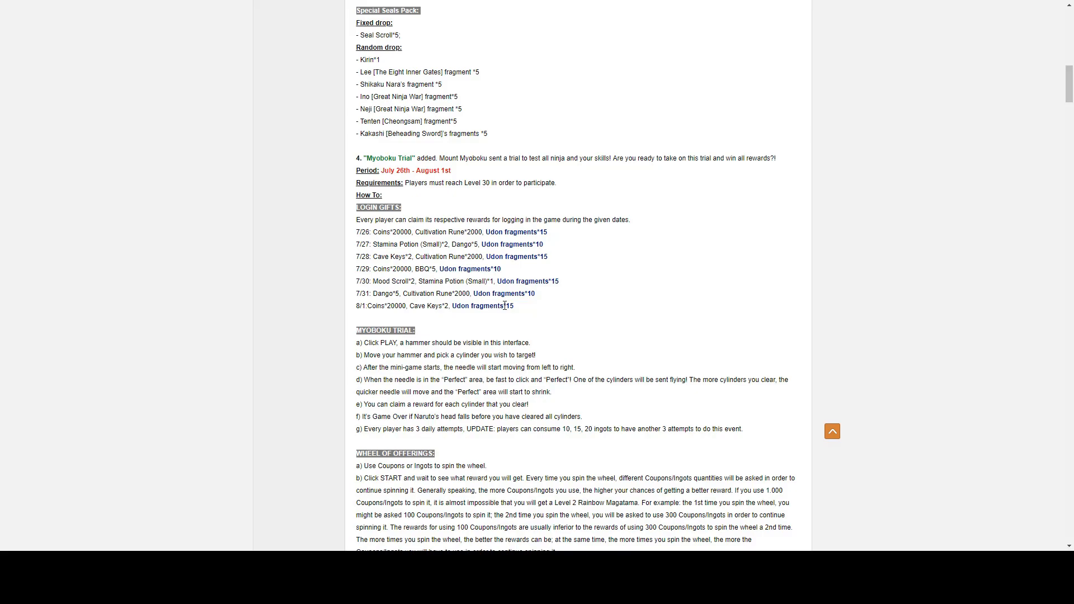
triple_click(442, 342)
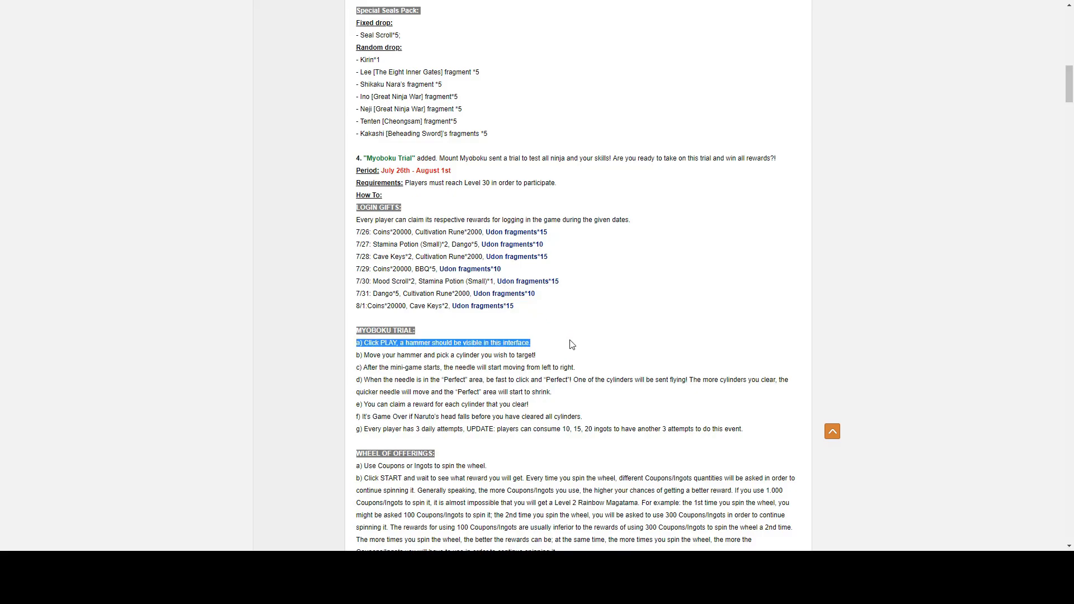
Step: Scroll past the Myoboku Trial to the Wheel of Offerings rules and Summon Rebates entries
scroll("down", 3)
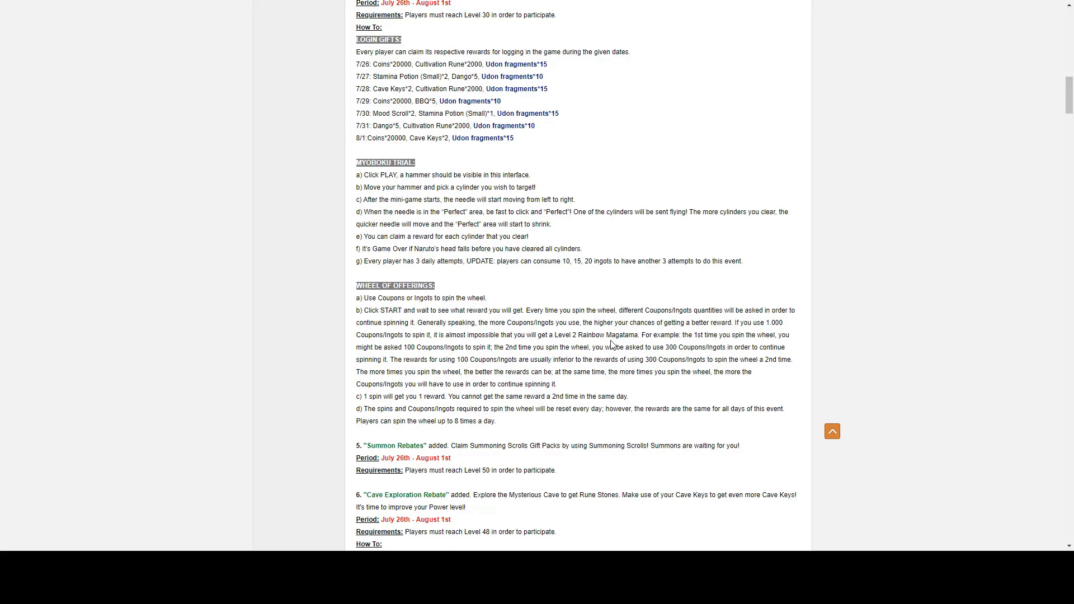
Step: Scroll past the Cave Exploration Rebate to the Platinum Recharge rewards packs
scroll("down", 3)
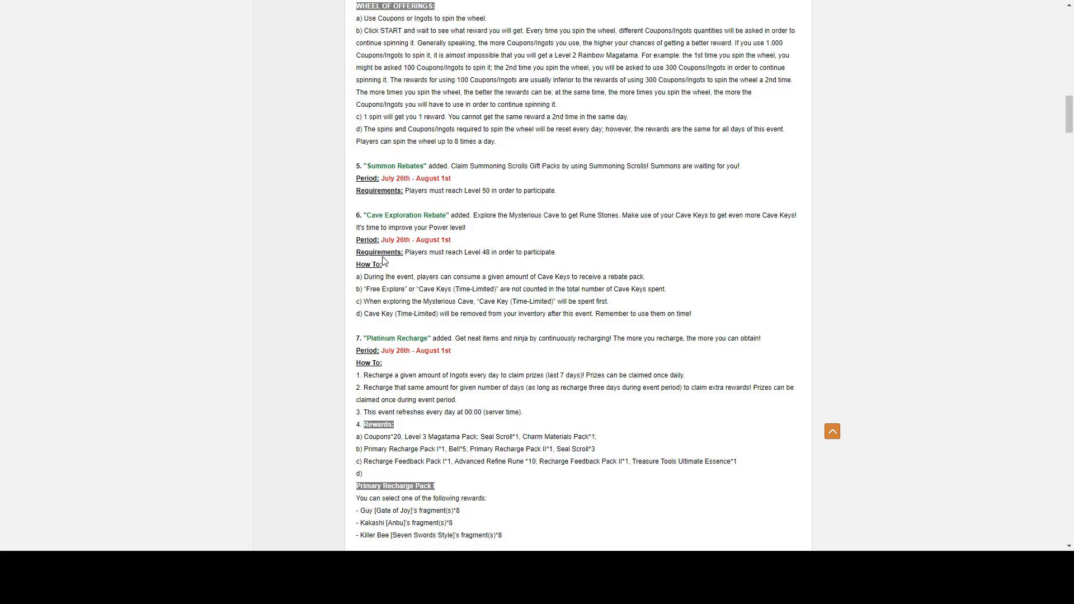
mouse_move(571, 235)
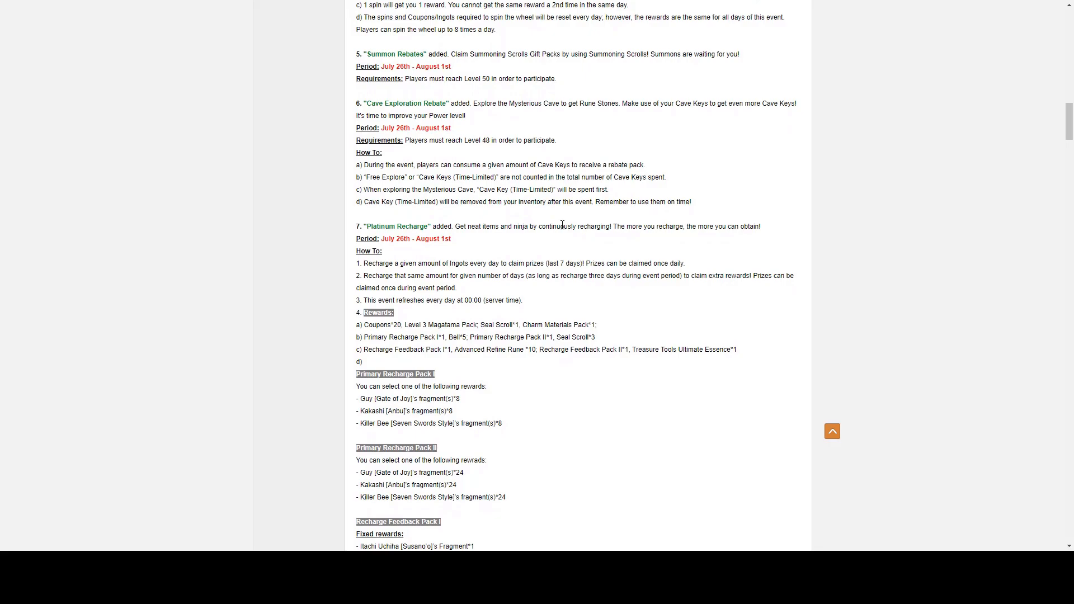
mouse_move(569, 227)
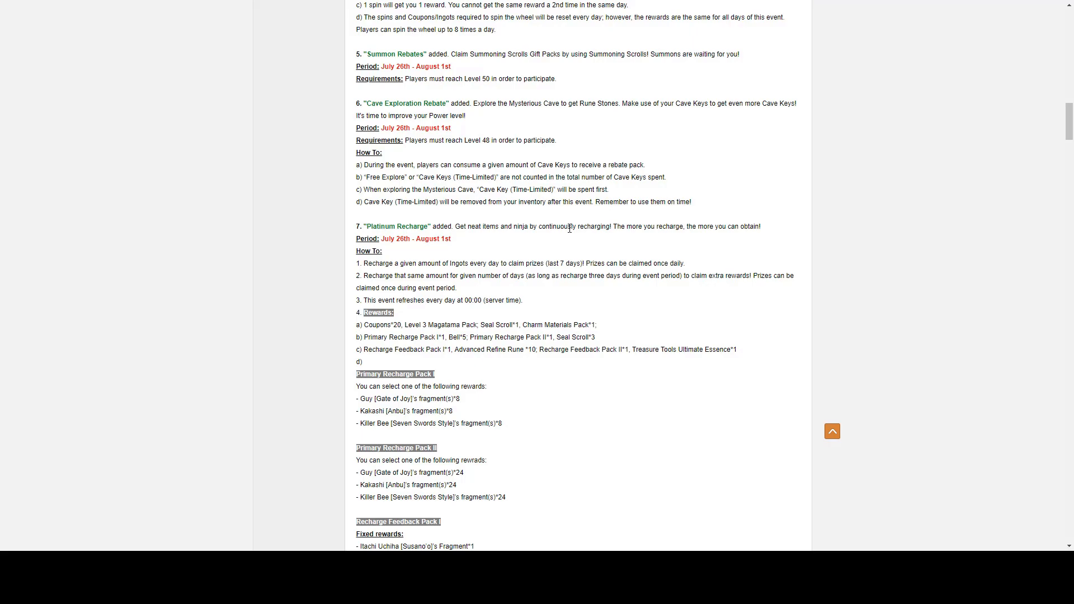
scroll("down", 3)
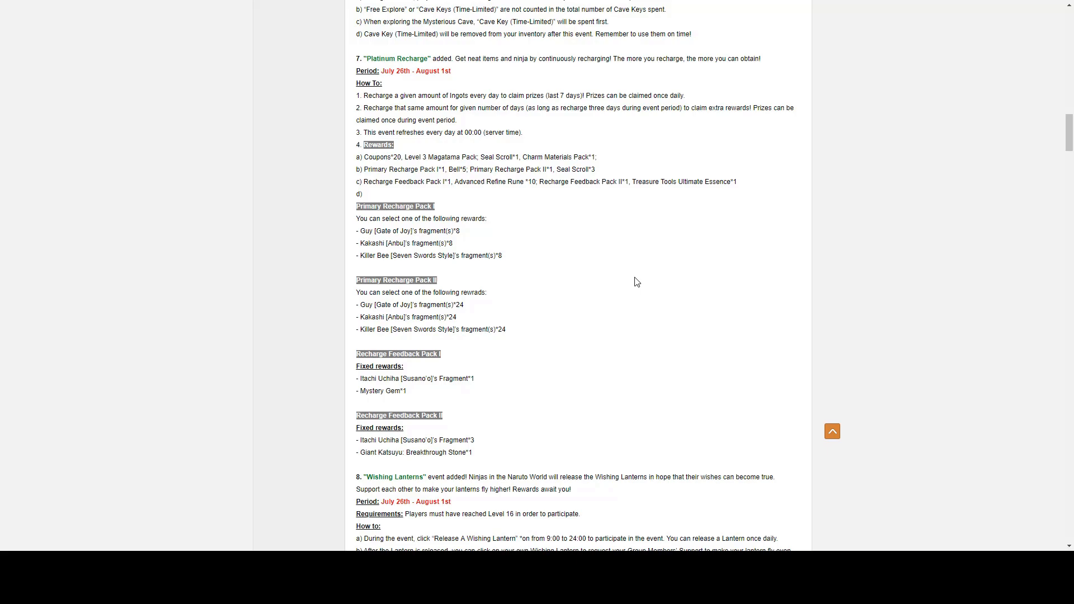
scroll("down", 3)
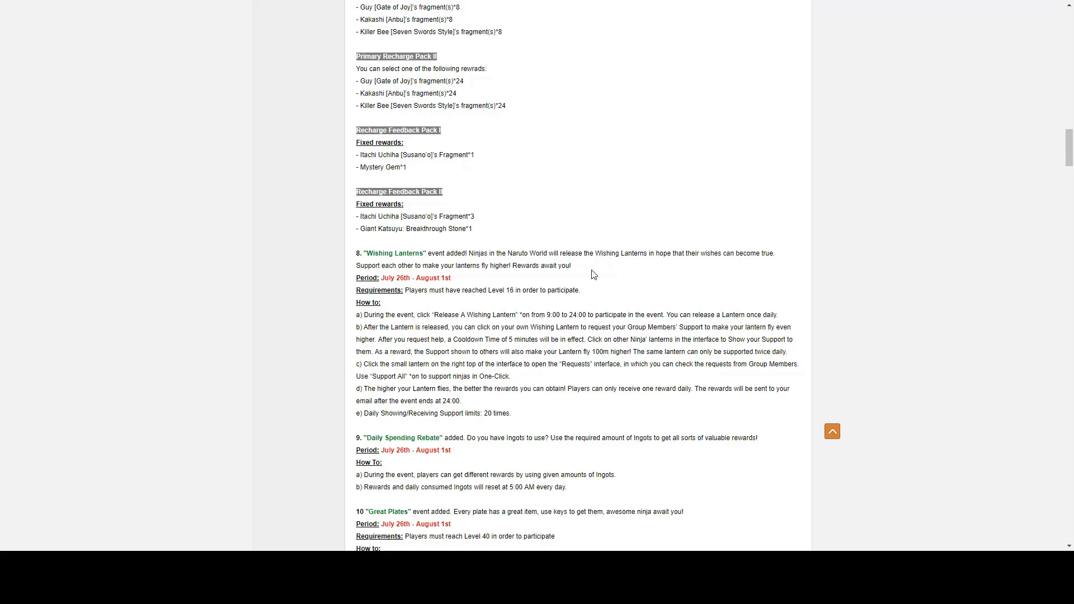
mouse_move(578, 273)
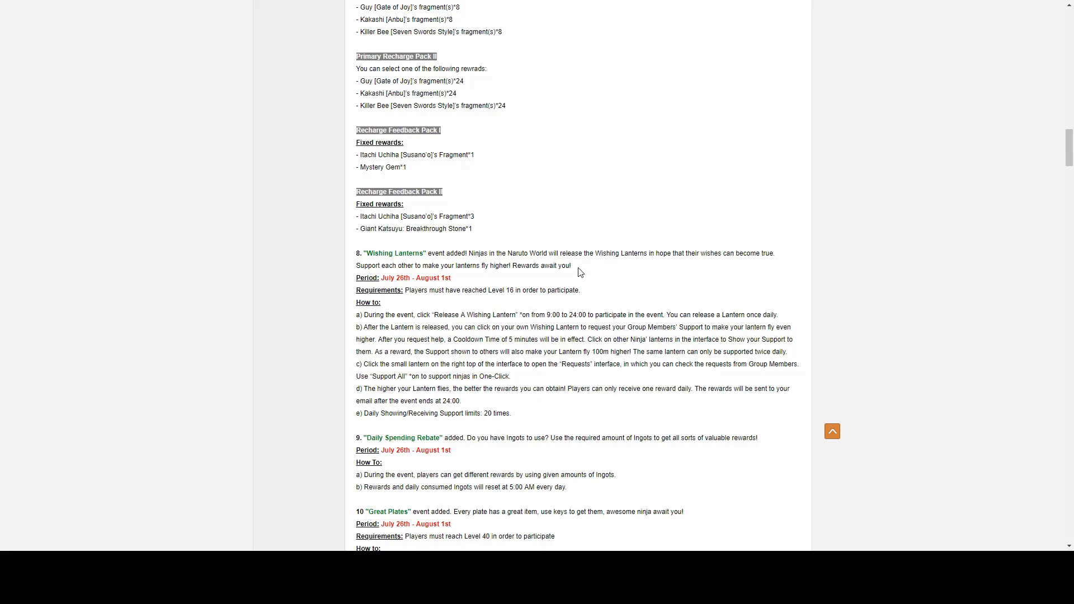
Step: Scroll to the Konoha Gift Shop section and its Spring Lucky Pouch fixed drops
scroll("down", 3)
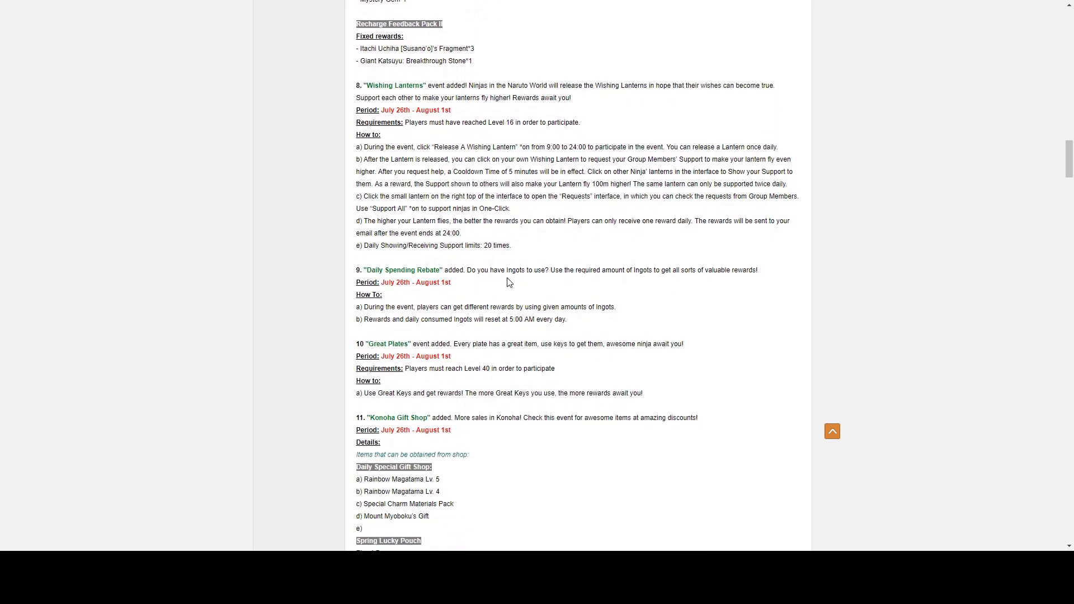
mouse_move(522, 271)
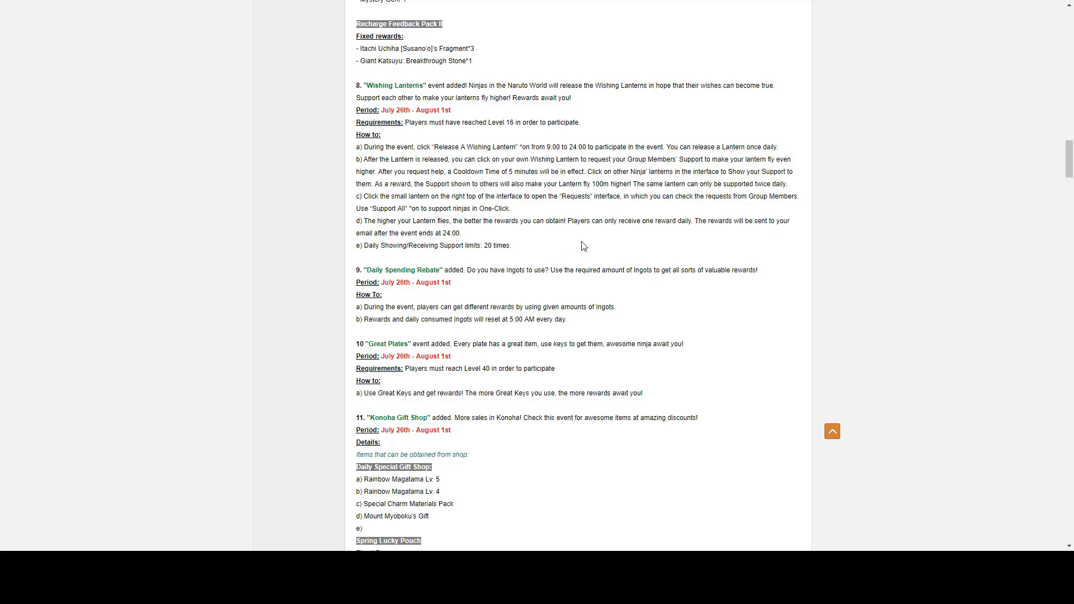
mouse_move(499, 168)
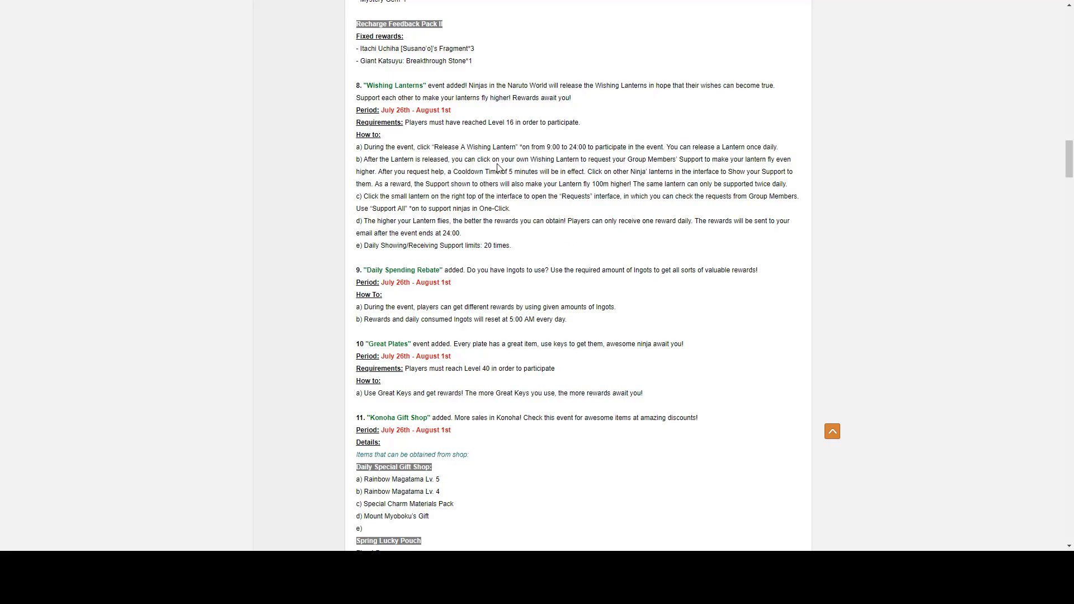
mouse_move(573, 357)
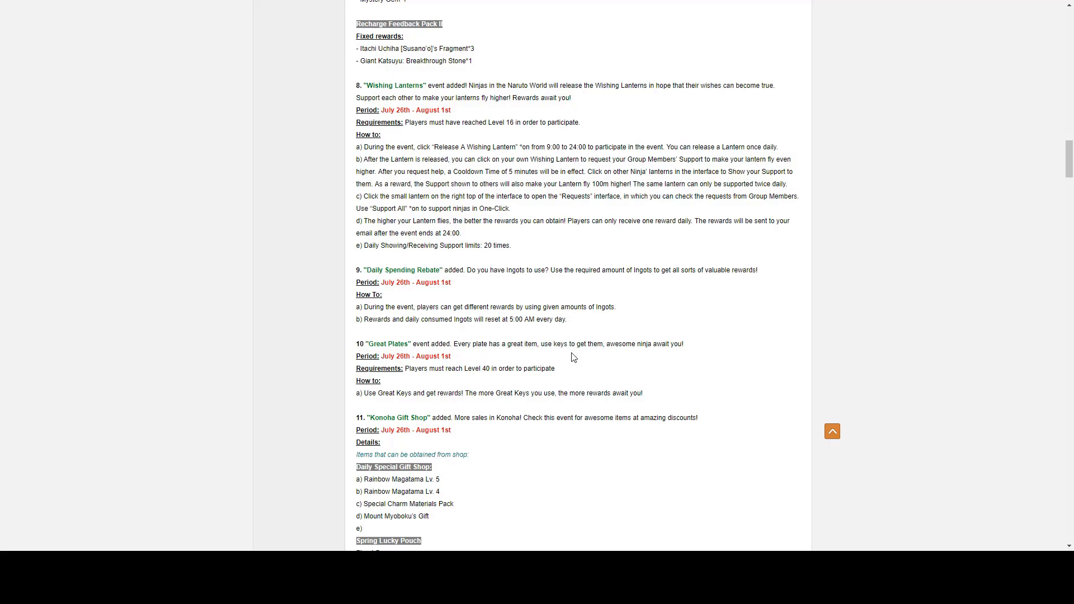
mouse_move(603, 357)
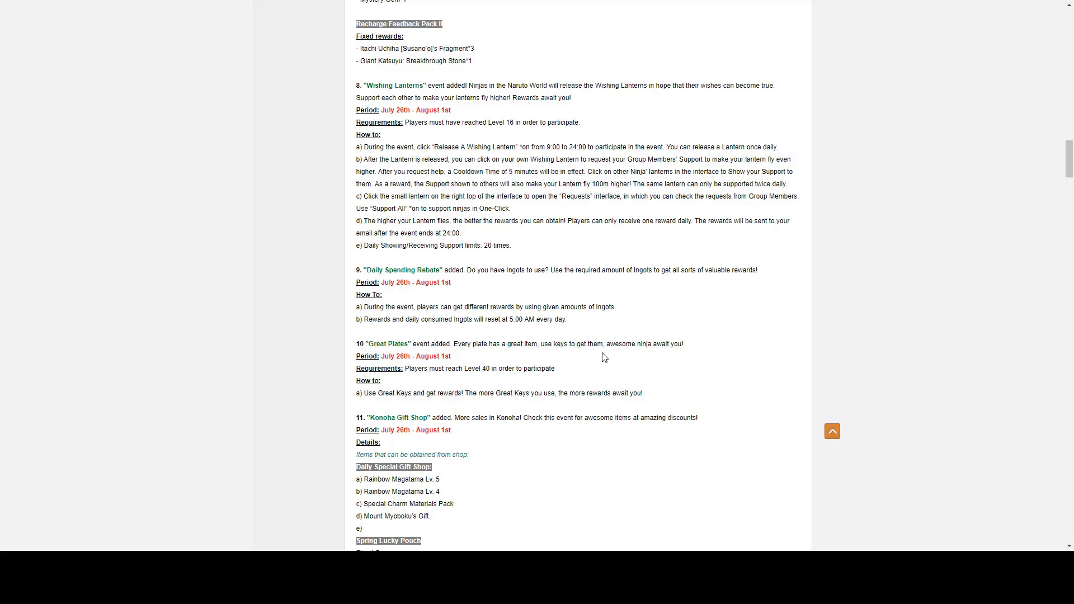
mouse_move(401, 269)
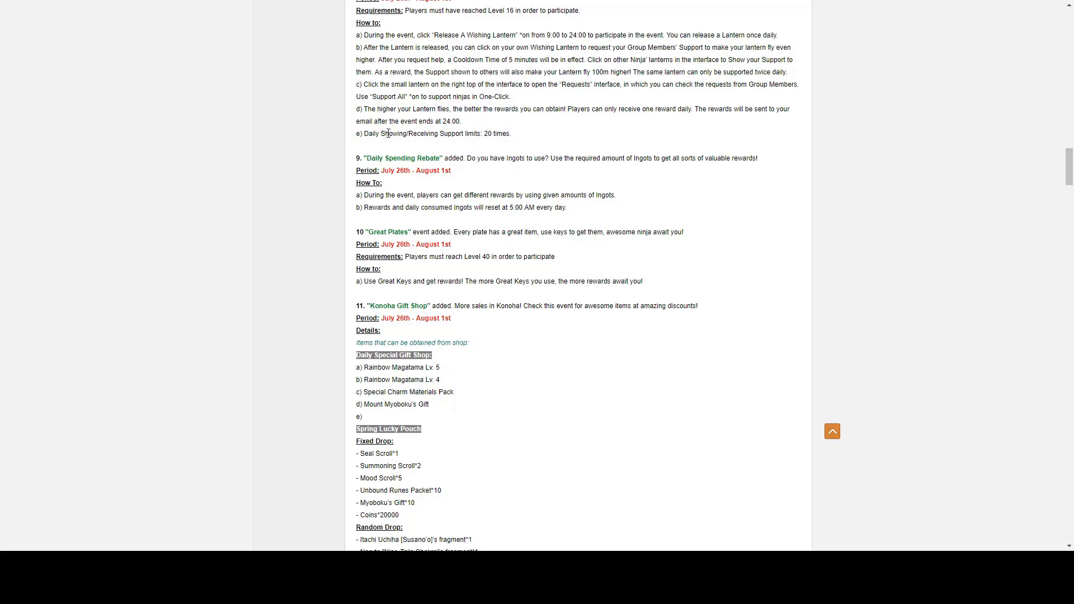
double_click(393, 133)
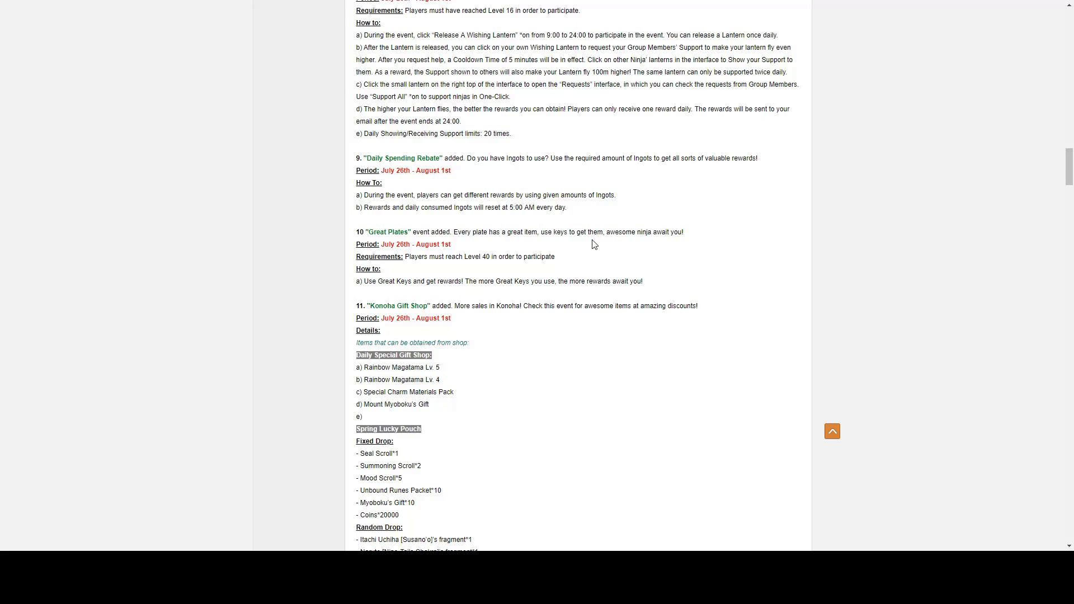
mouse_move(590, 186)
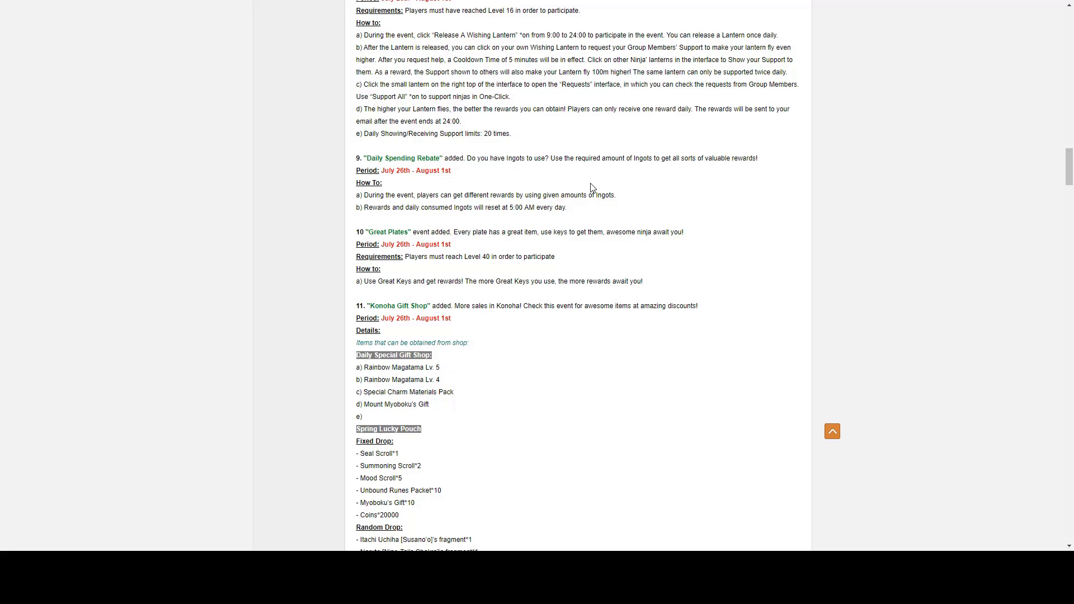
mouse_move(679, 245)
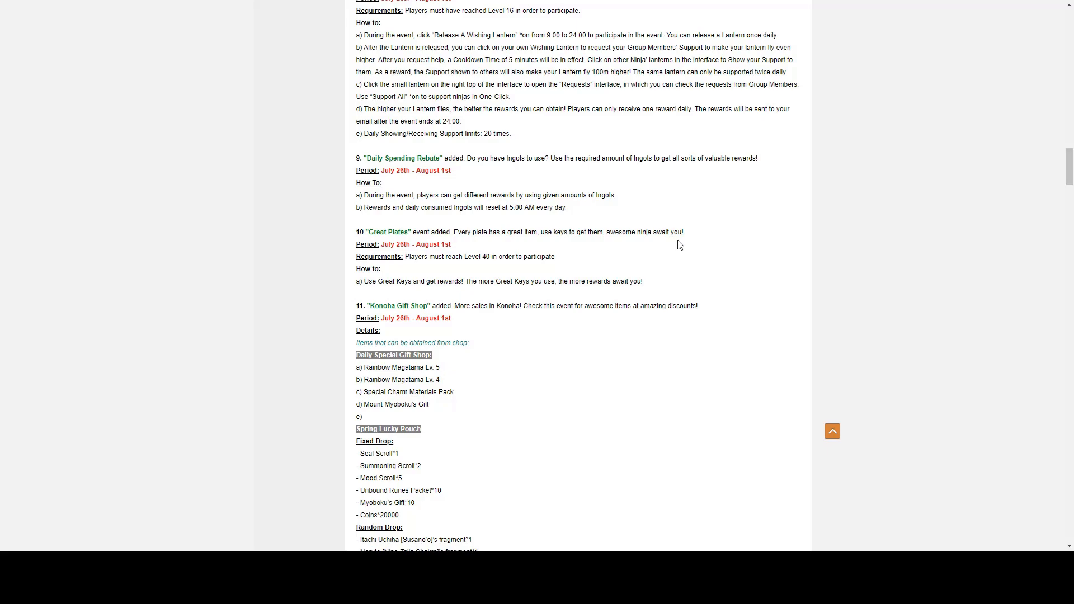
Step: Scroll to the Spring Lucky Pouch random drop list and the start of Limited Sales
scroll("down", 3)
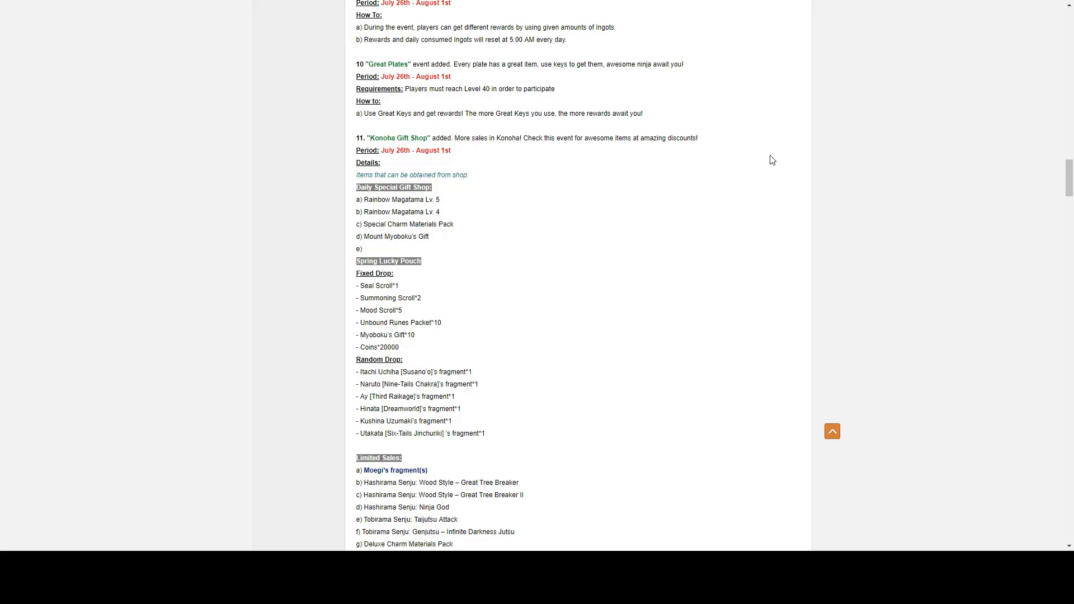
Step: Scroll past the Limited Sales list and events 12–15 to the post's closing remarks
scroll("down", 3)
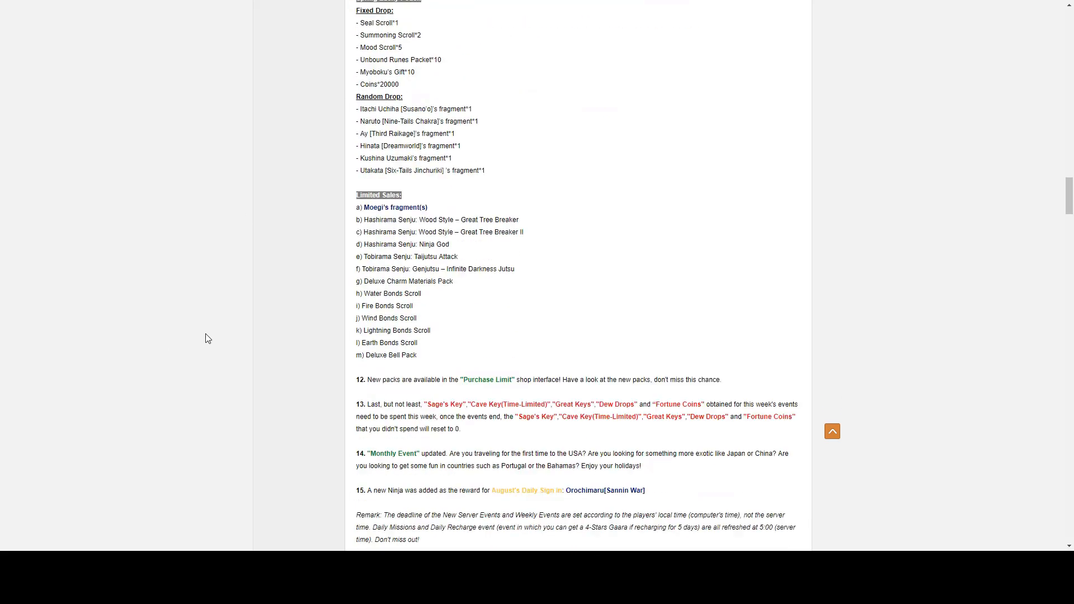
scroll("down", 3)
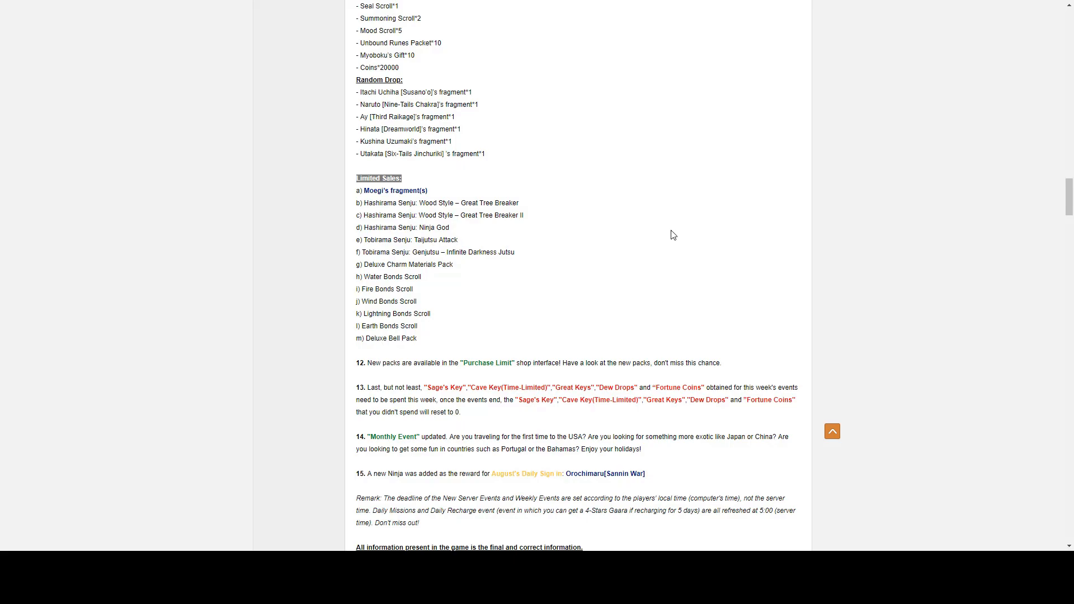
mouse_move(667, 234)
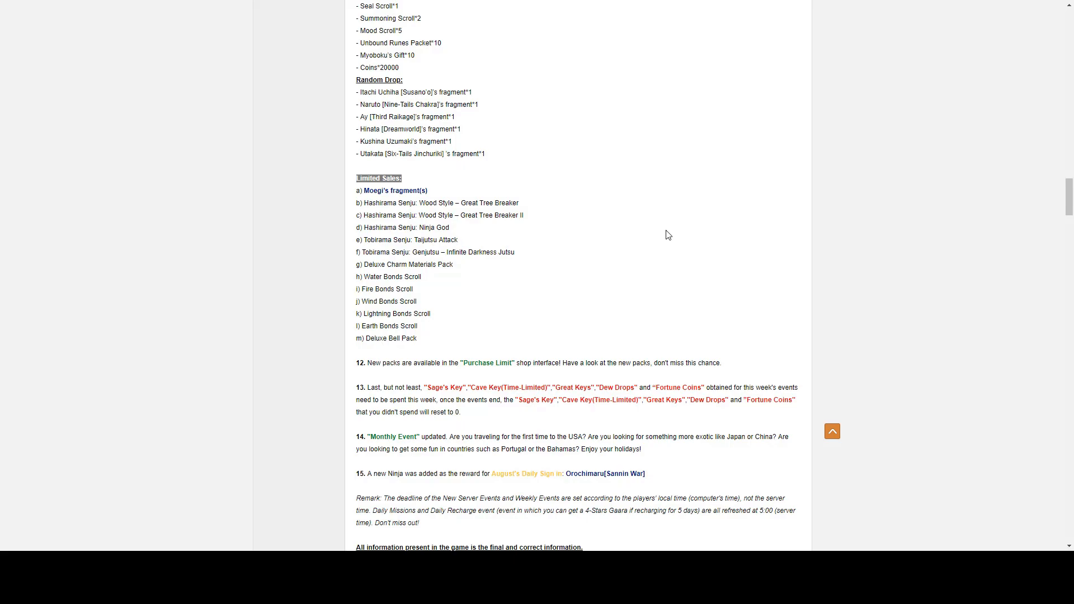
mouse_move(632, 230)
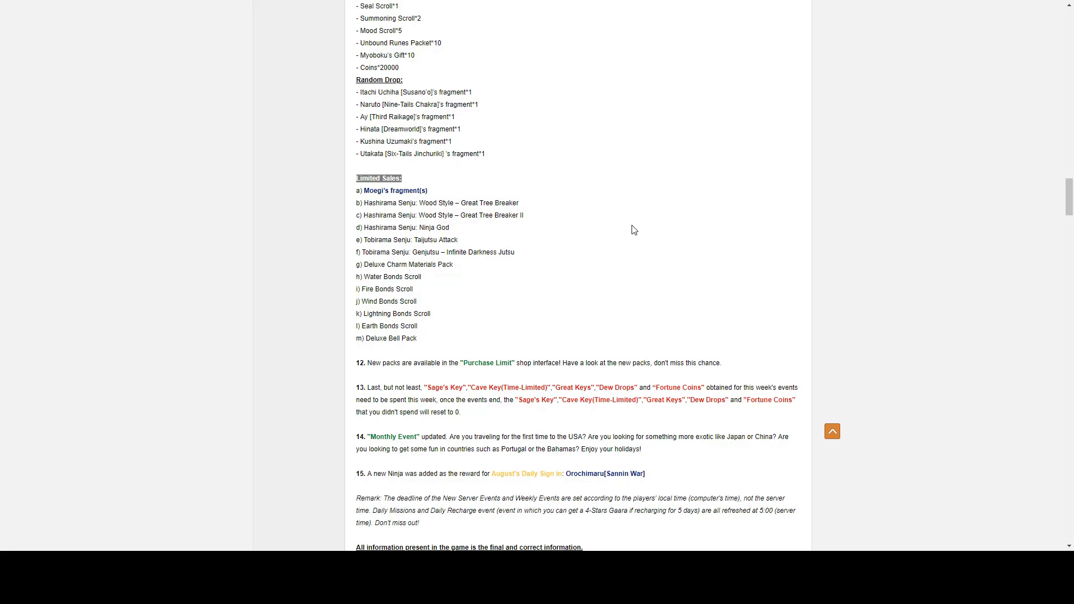
mouse_move(627, 230)
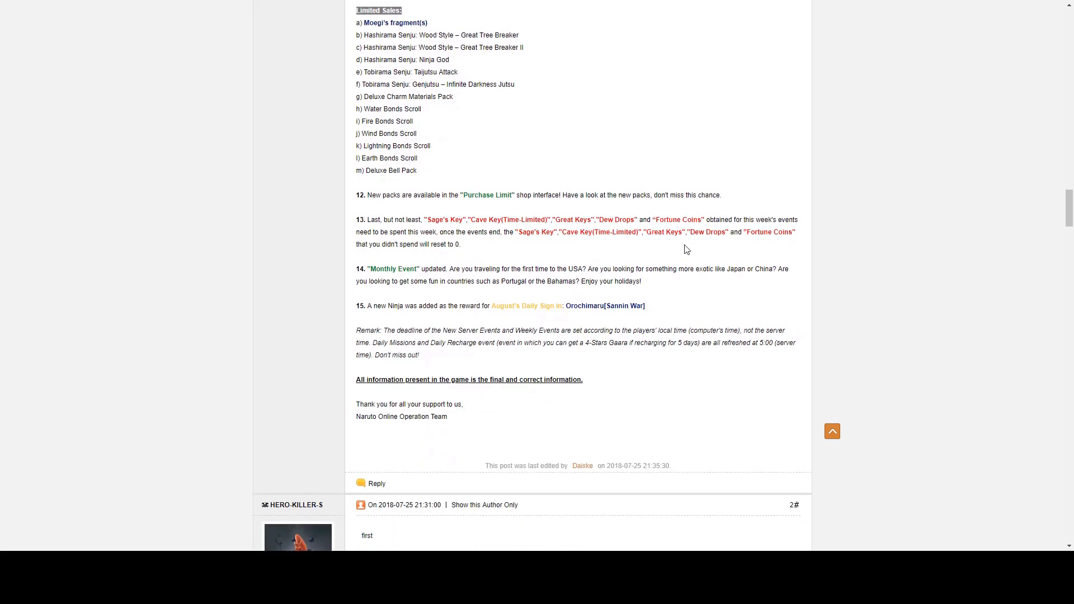
mouse_move(398, 191)
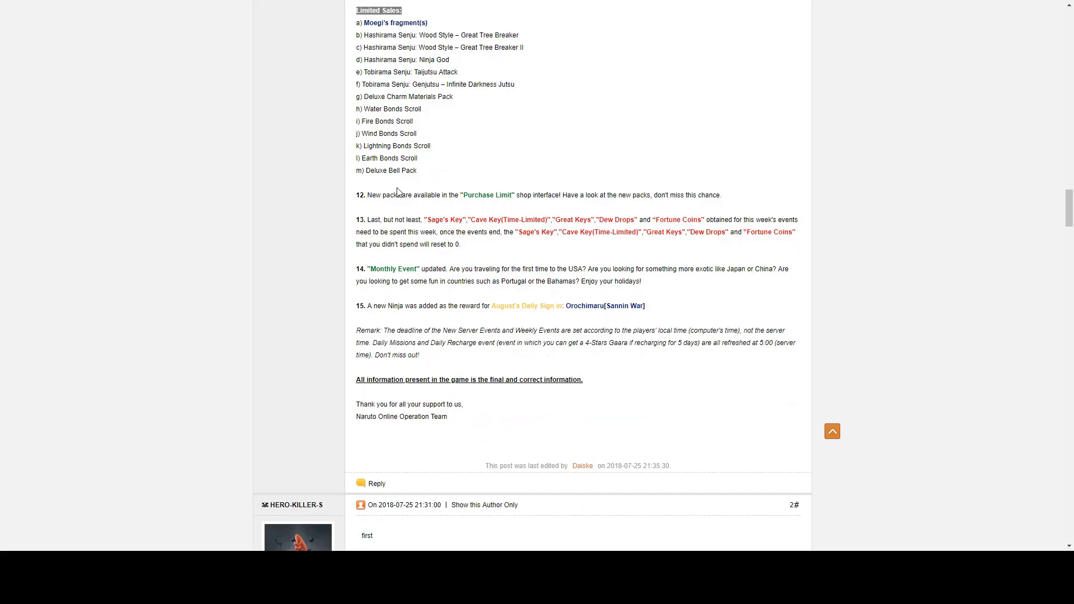
Step: Highlight the sentence about new Purchase Limit packs and scroll around the Daily Purchase limit section
left_click_drag(390, 195, 651, 194)
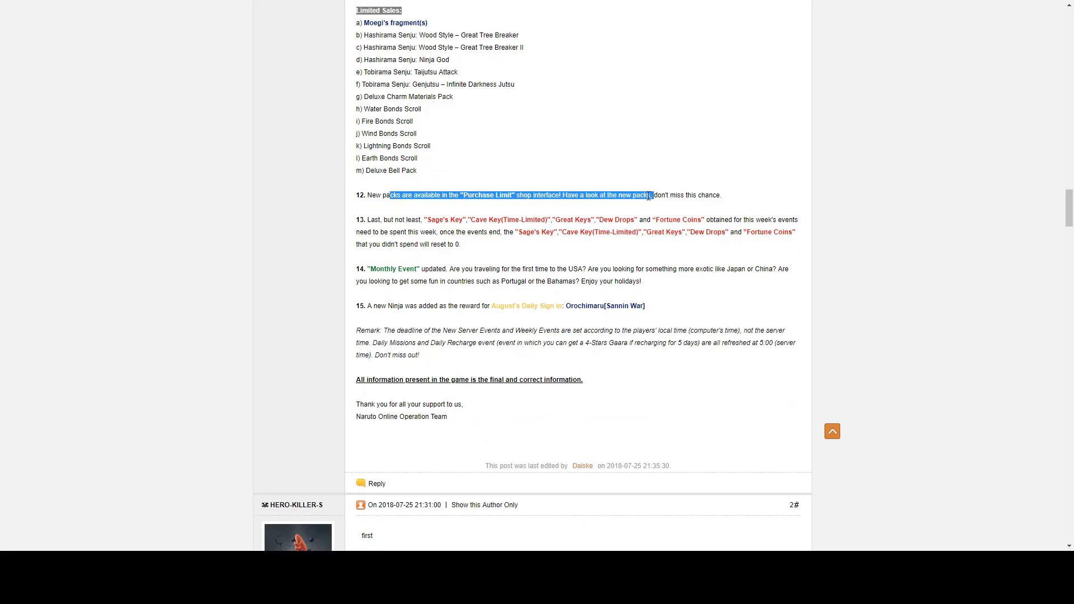
scroll("up", 3)
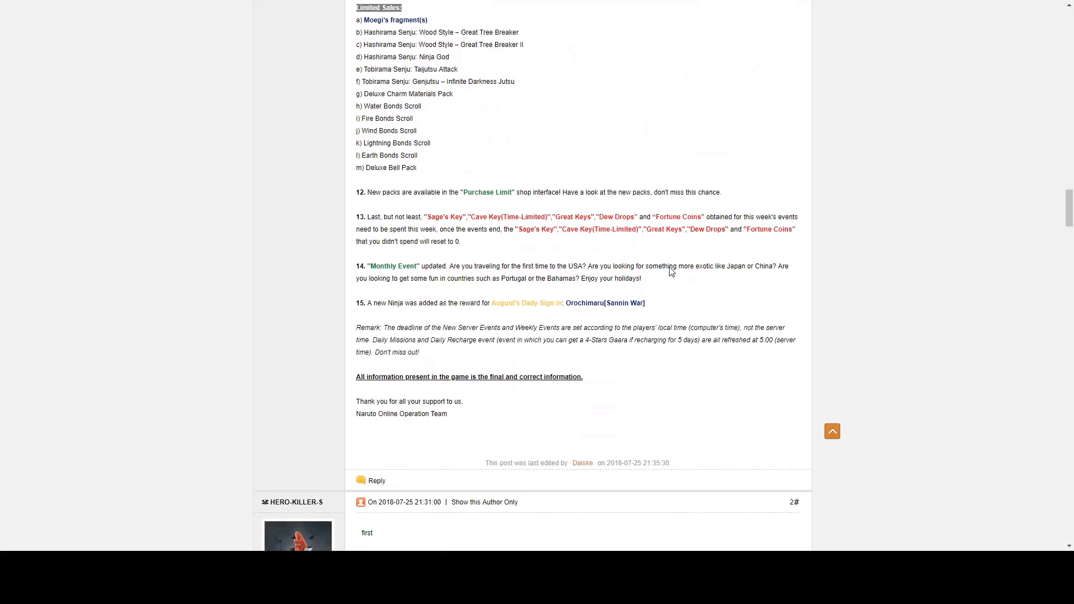
scroll("down", 3)
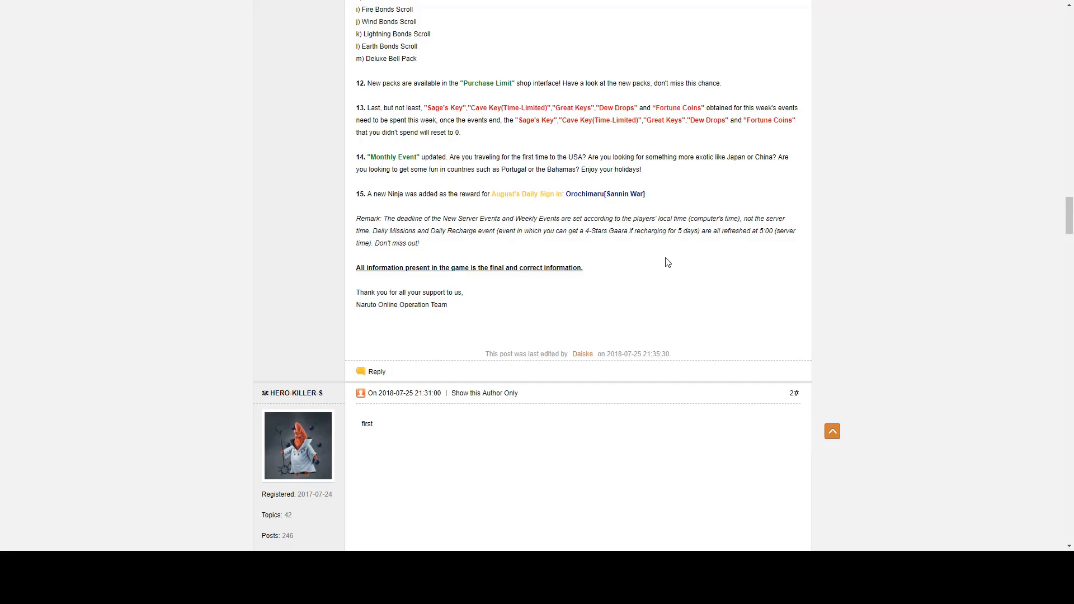
mouse_move(656, 257)
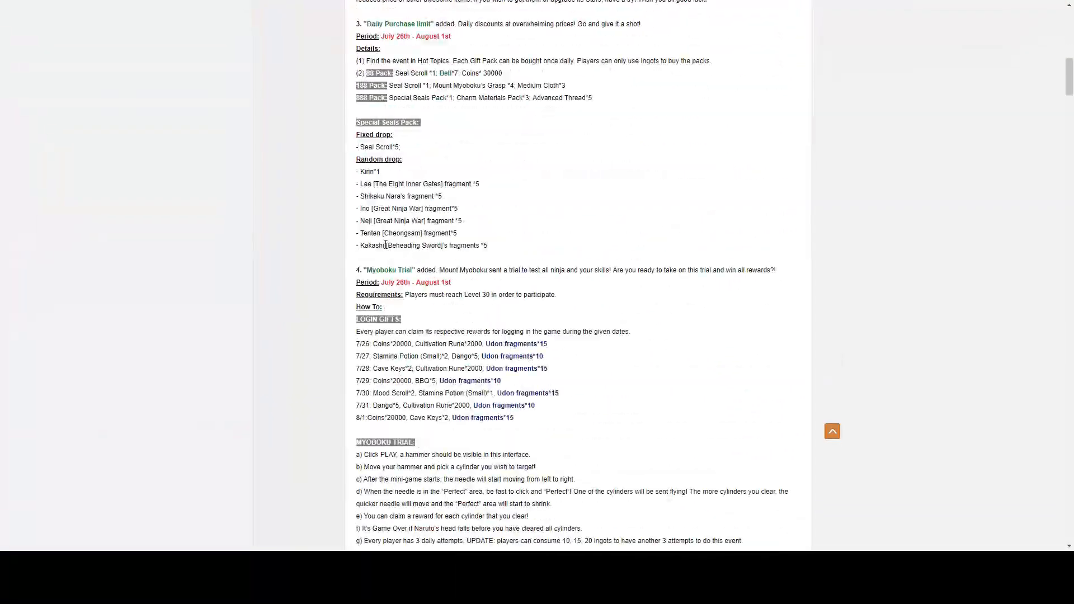
Step: Scroll down through the Wheel of Offerings and rebate events toward the post's closing lines
scroll("down", 3)
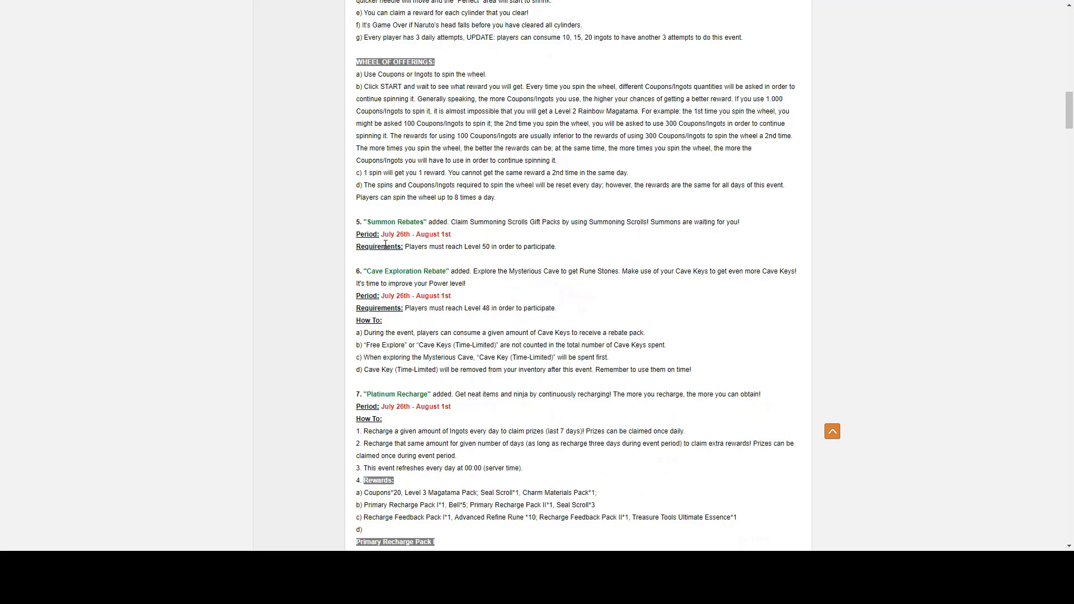
scroll("down", 3)
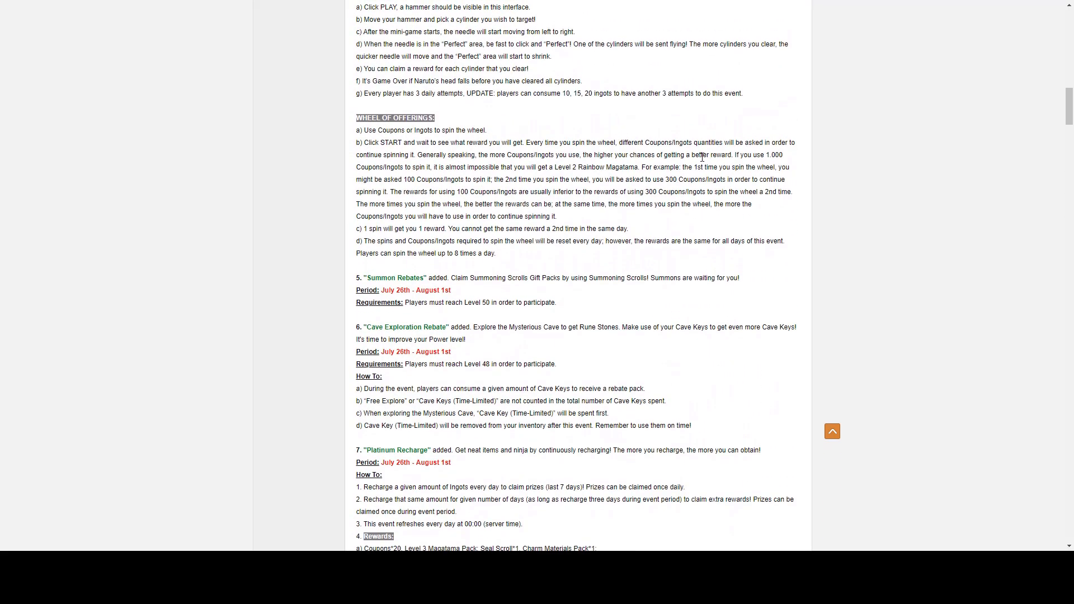
scroll("down", 3)
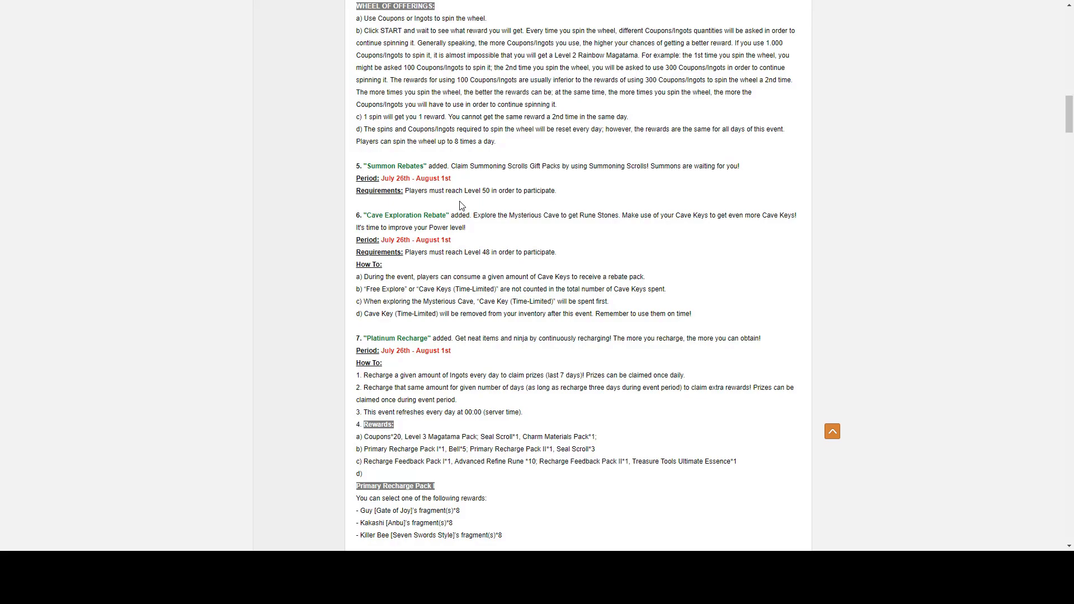
mouse_move(611, 235)
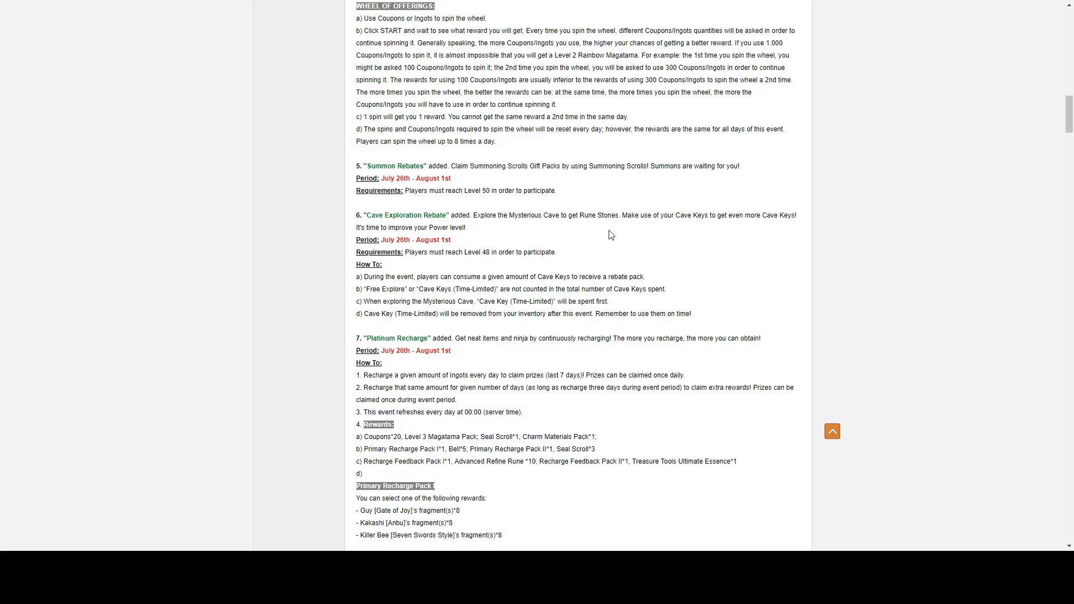
mouse_move(762, 270)
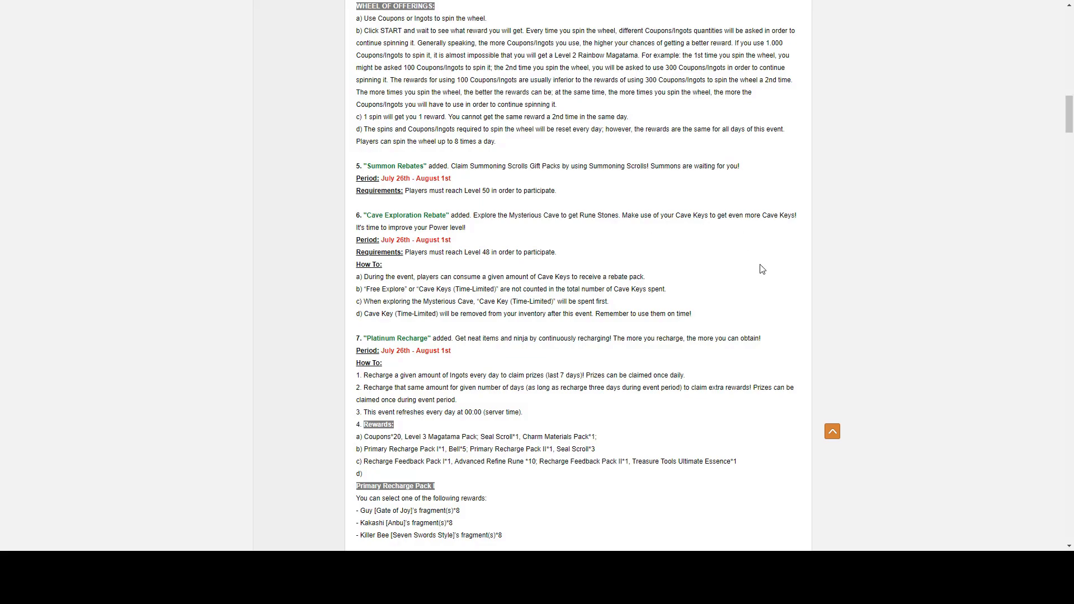
mouse_move(593, 407)
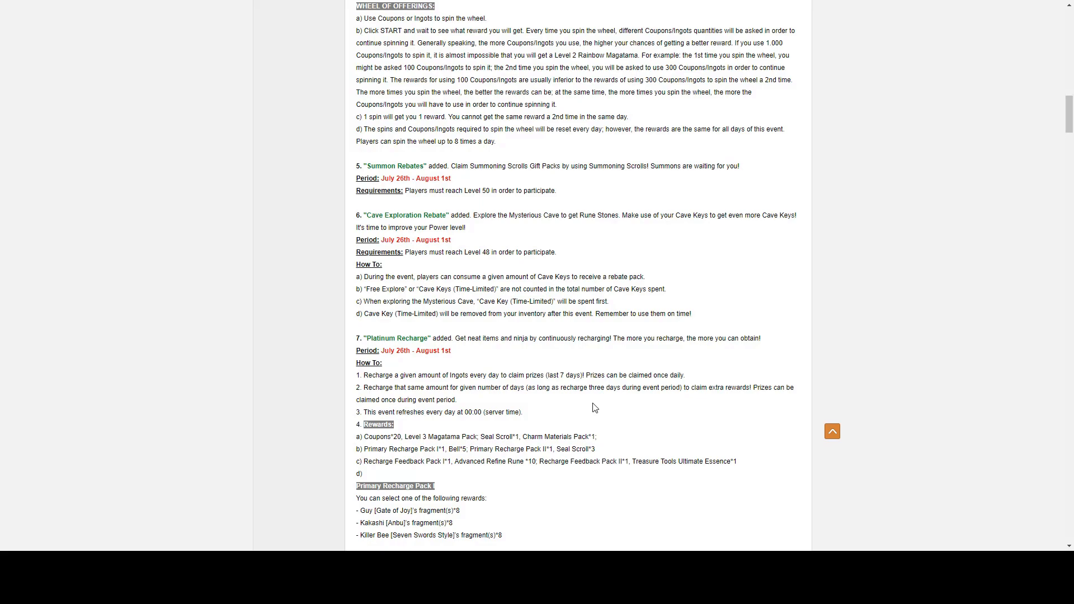
mouse_move(470, 268)
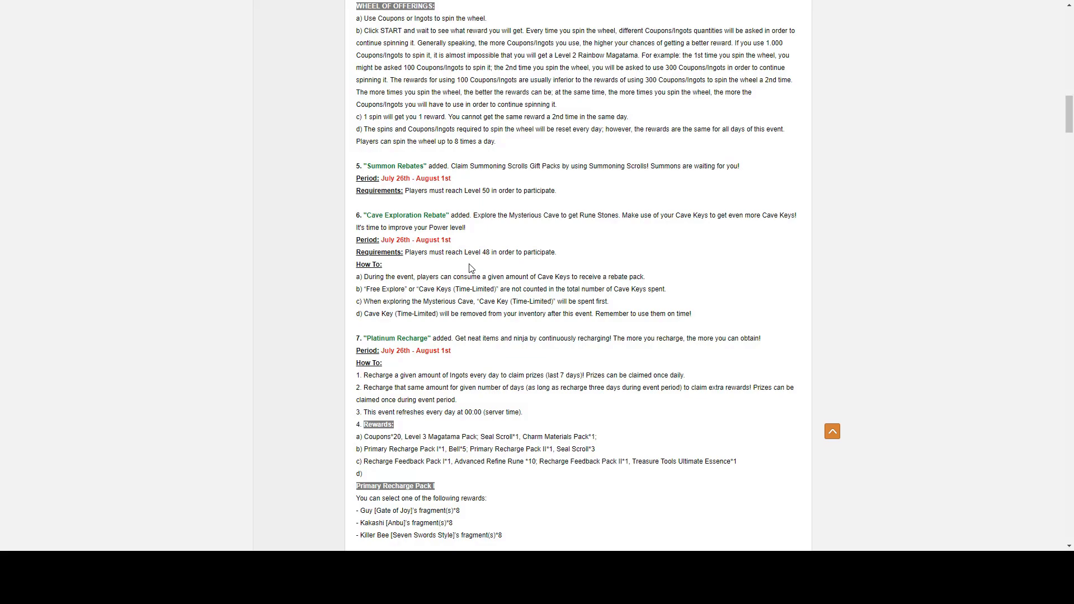
mouse_move(659, 227)
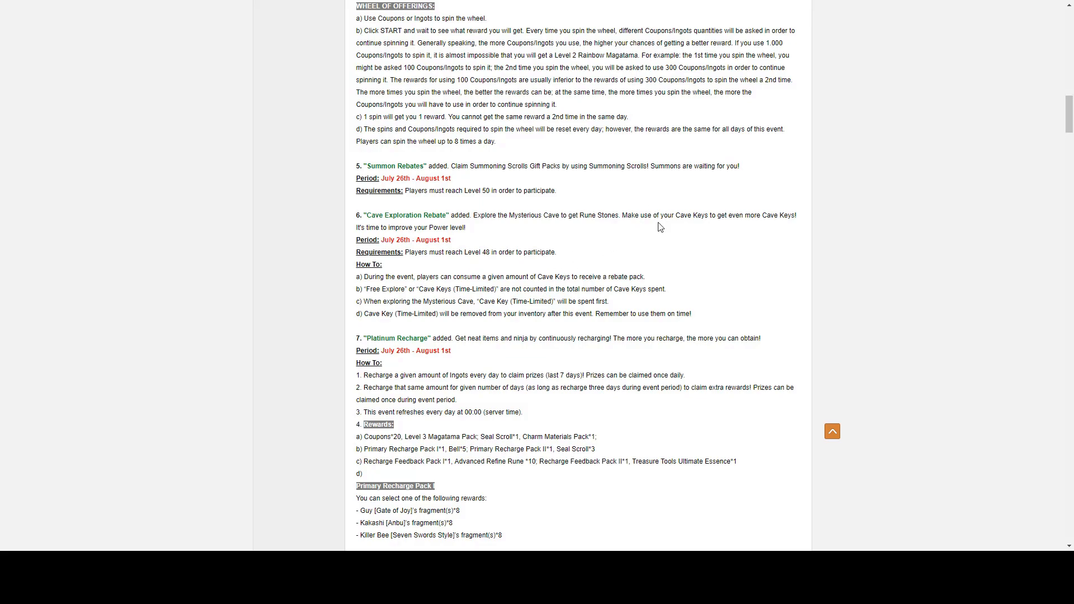
mouse_move(671, 231)
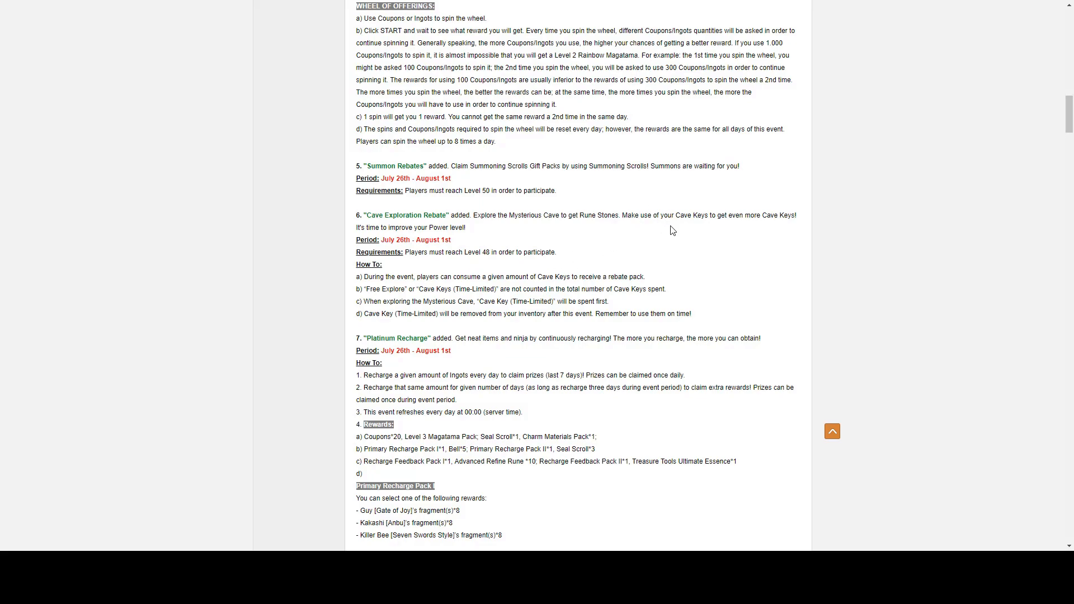
mouse_move(671, 224)
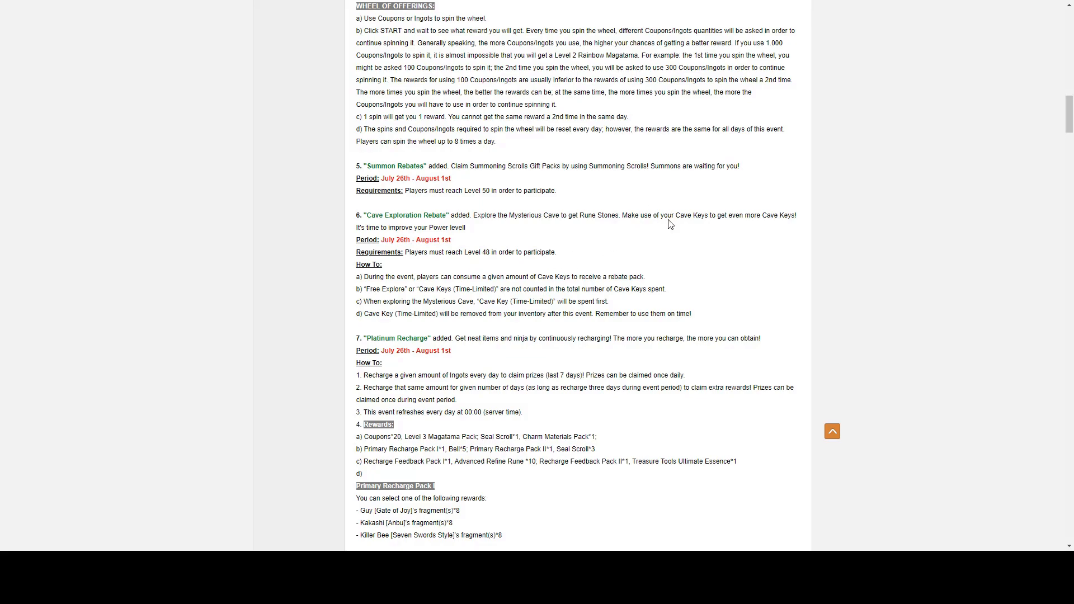
mouse_move(668, 233)
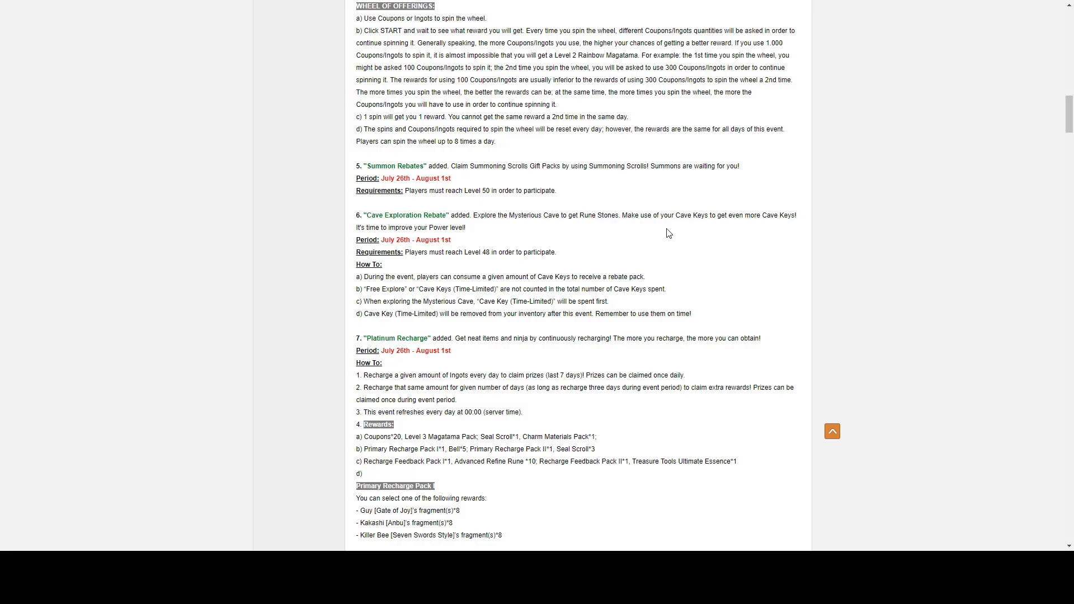
mouse_move(662, 251)
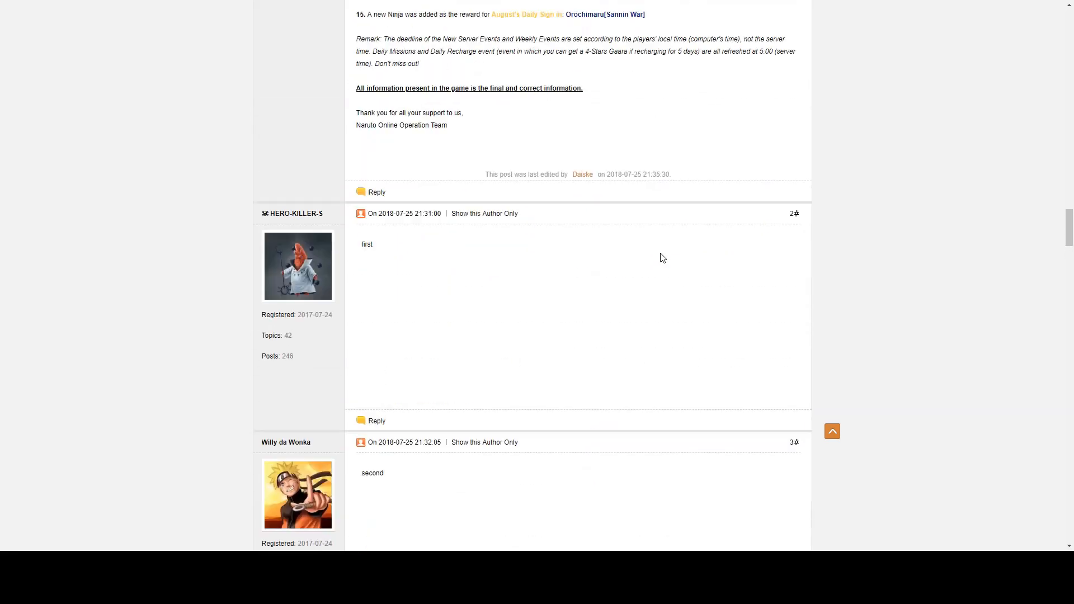
Step: Scroll back up from the replies to Konoha's Great Tree and Daily Purchase limit sections
scroll("up", 3)
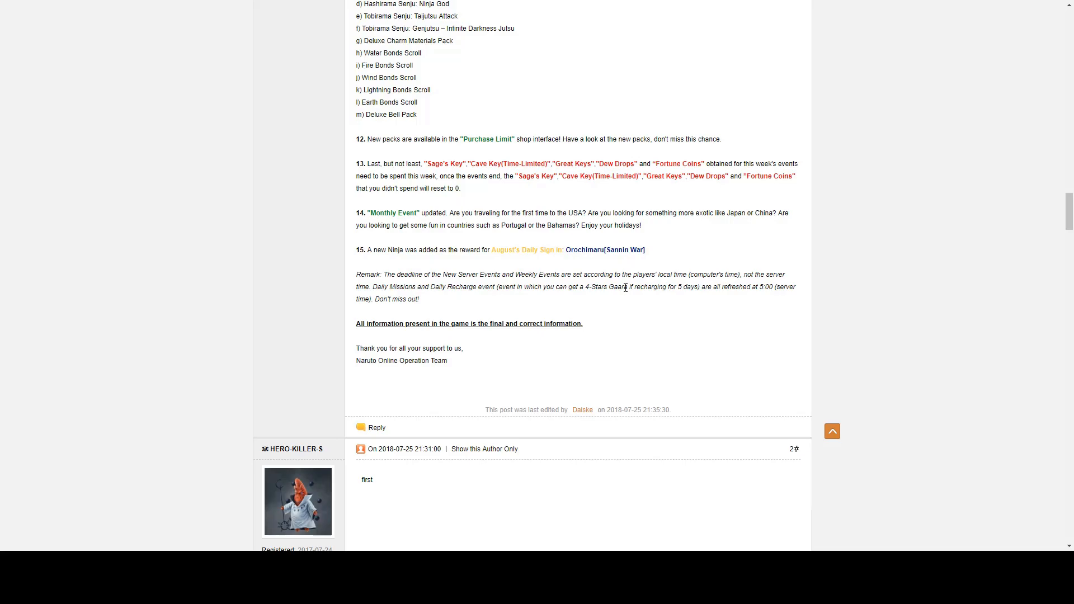
mouse_move(1067, 332)
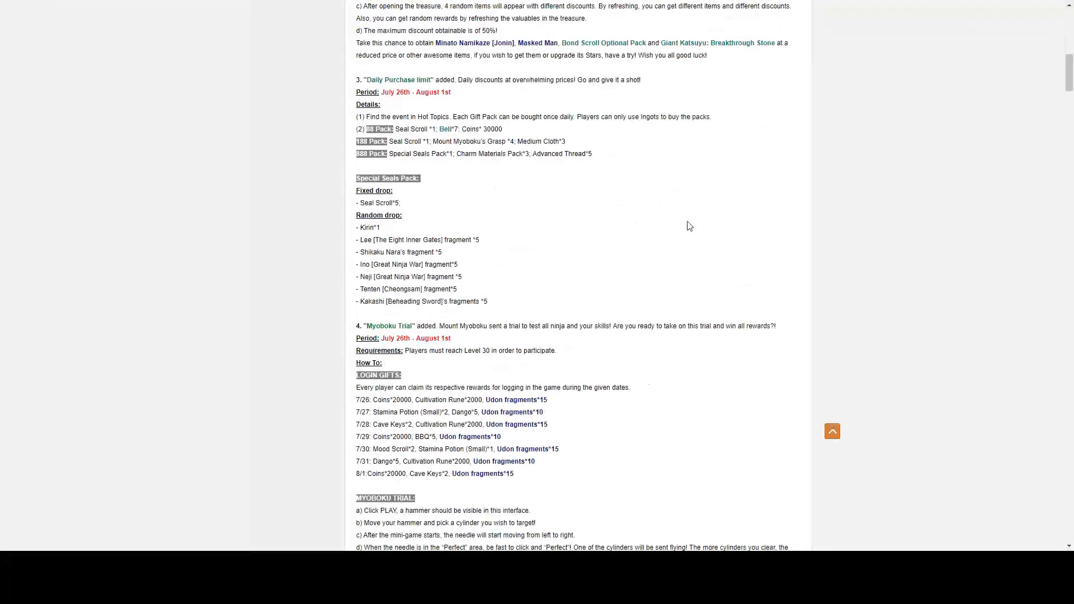
scroll("down", 3)
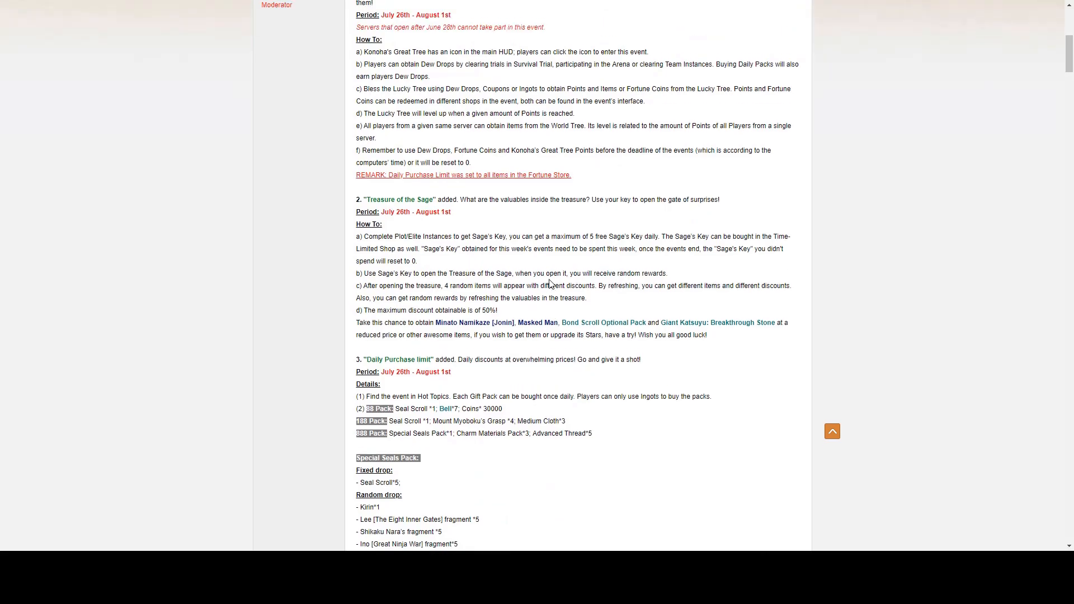
Step: Scroll down past the Myoboku Trial to the Cave Exploration Rebate and Platinum Recharge rewards
scroll("up", 3)
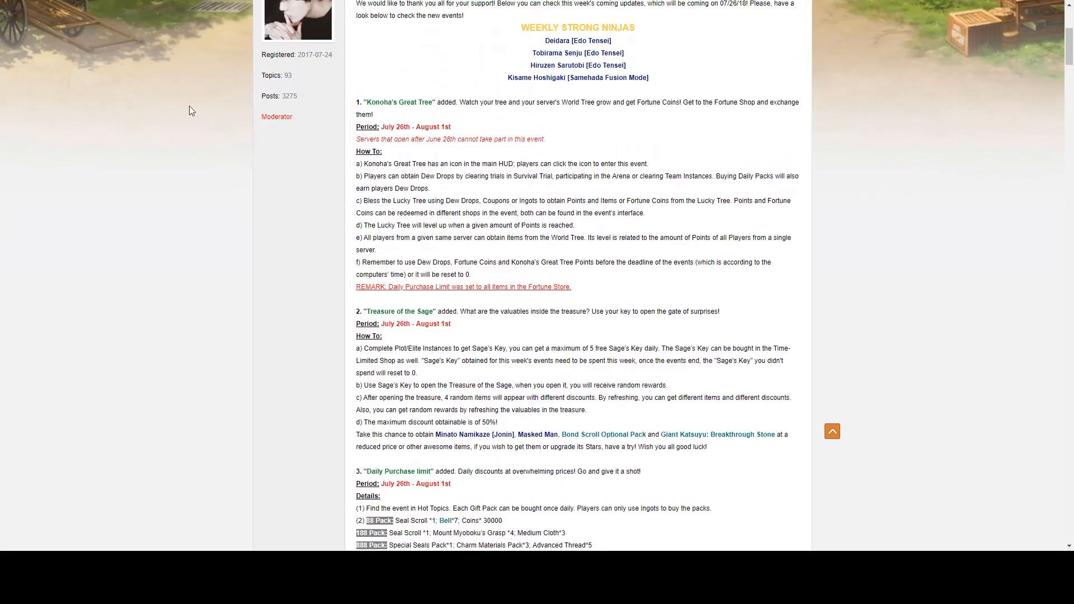
mouse_move(421, 163)
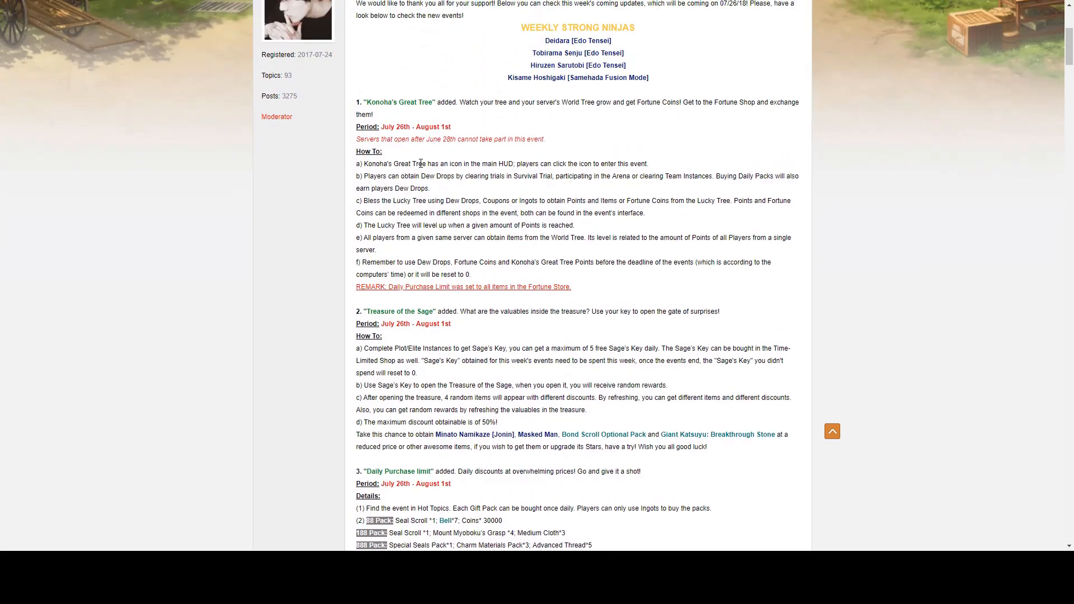
scroll("down", 3)
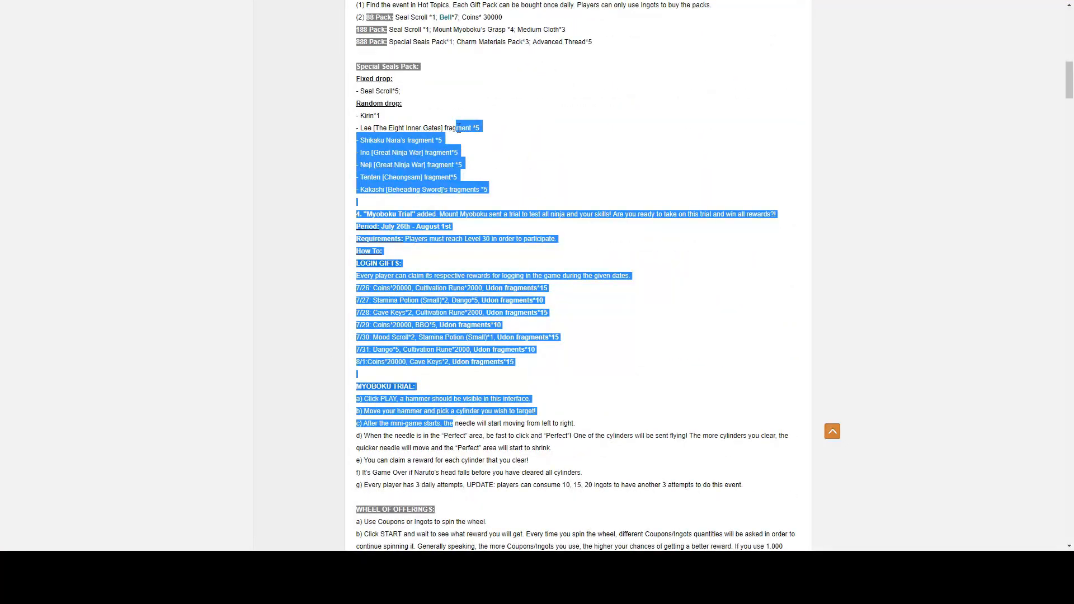
scroll("down", 3)
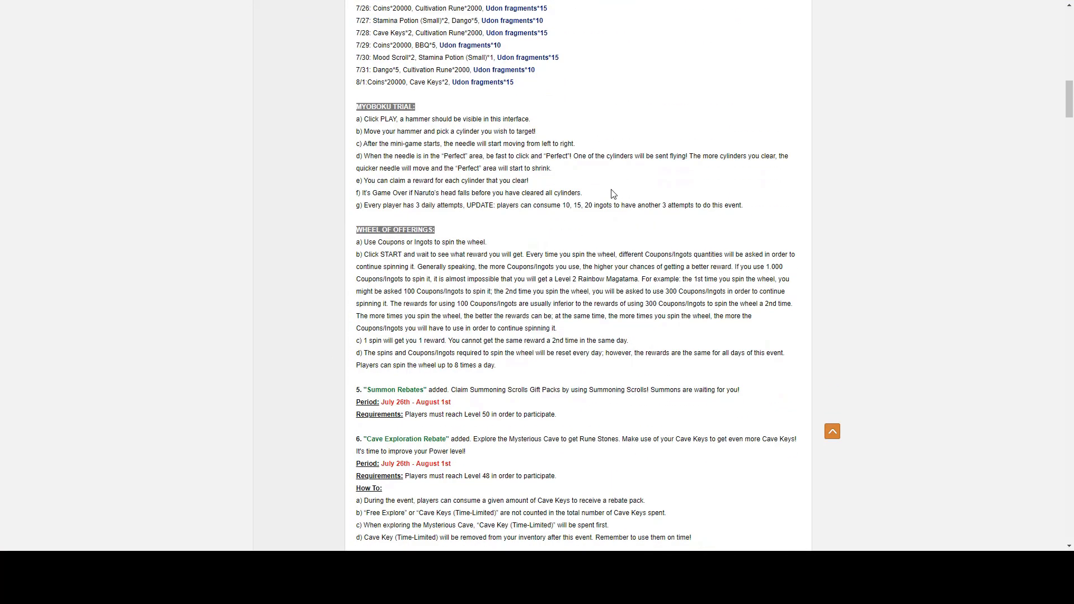
scroll("down", 3)
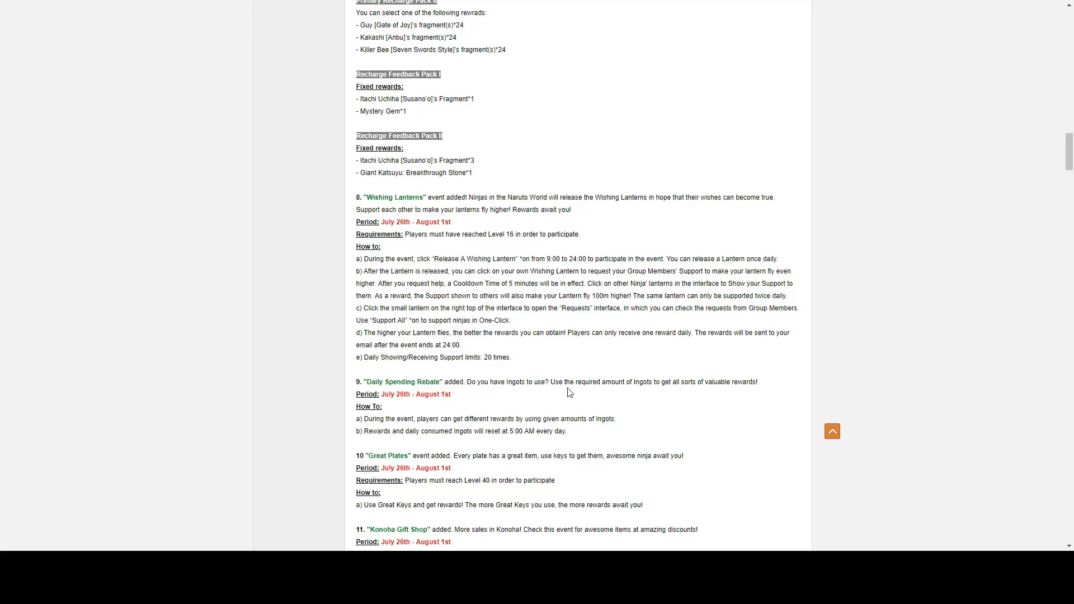
mouse_move(570, 398)
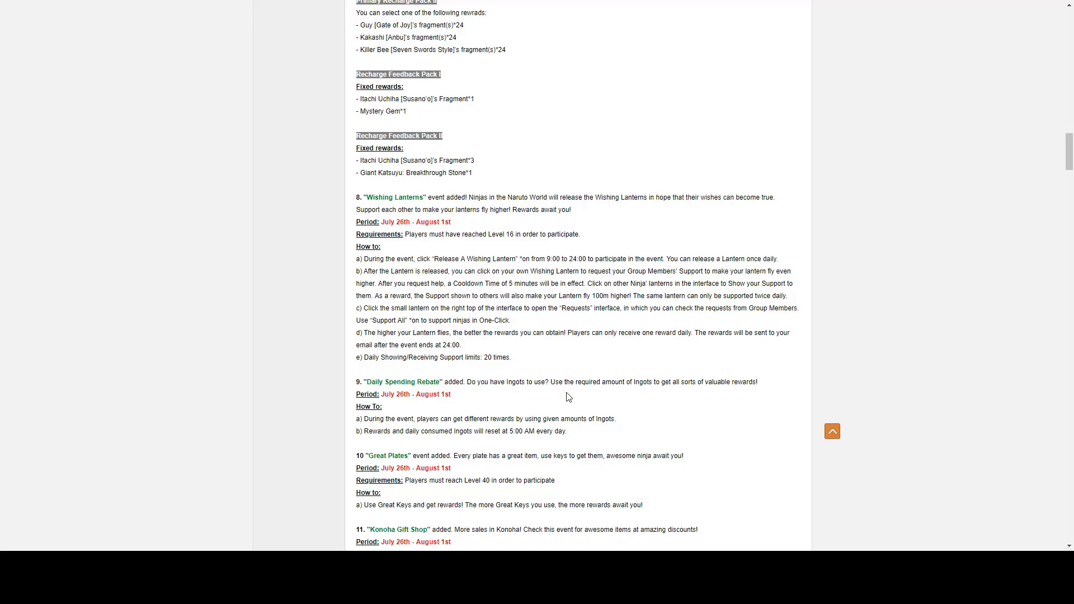
scroll("up", 3)
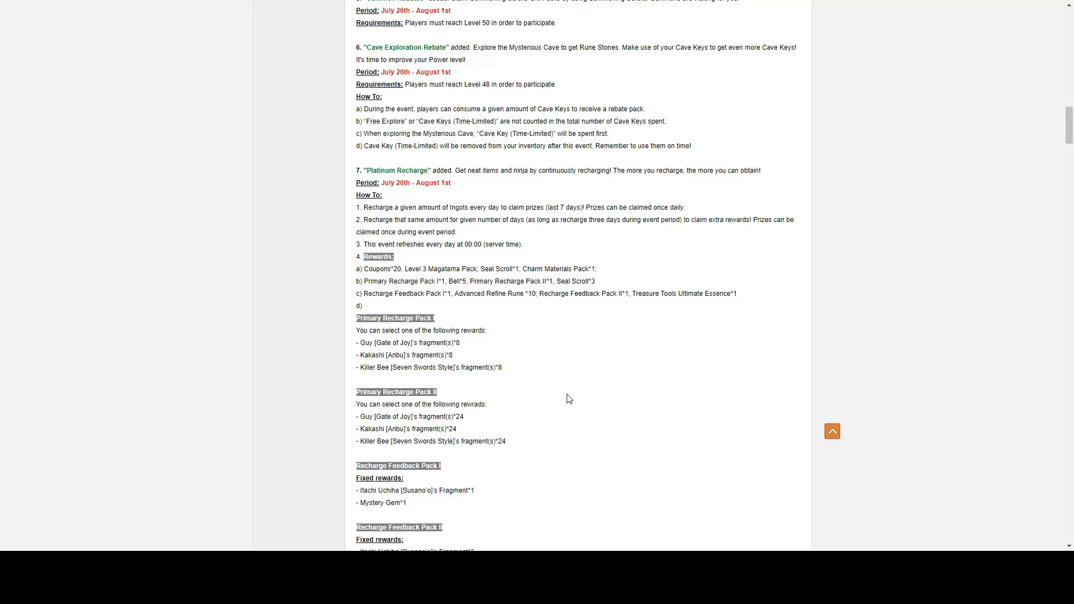
mouse_move(567, 391)
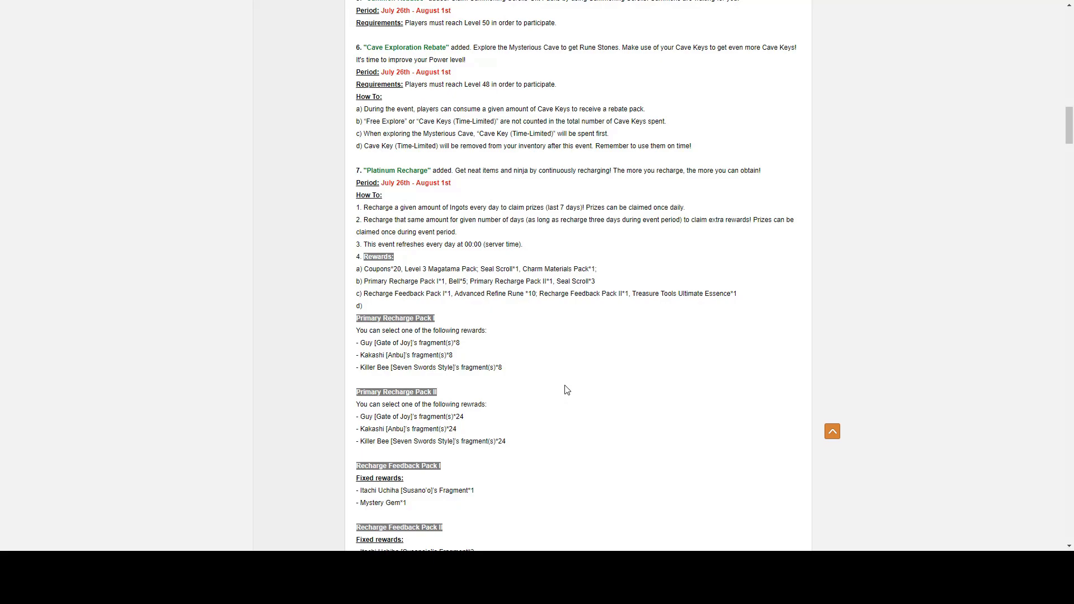
mouse_move(566, 391)
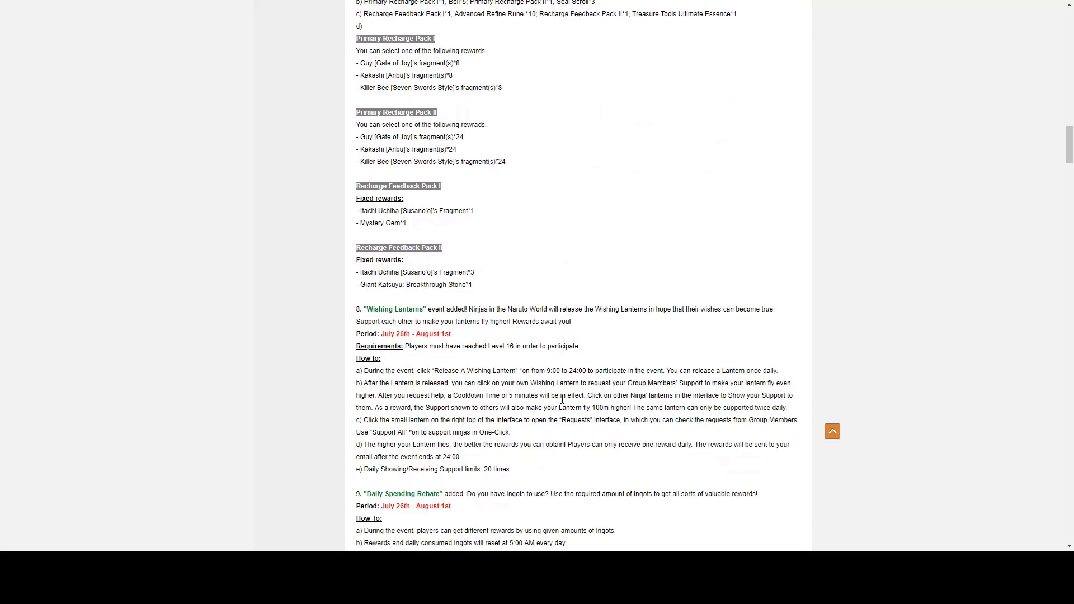
mouse_move(561, 396)
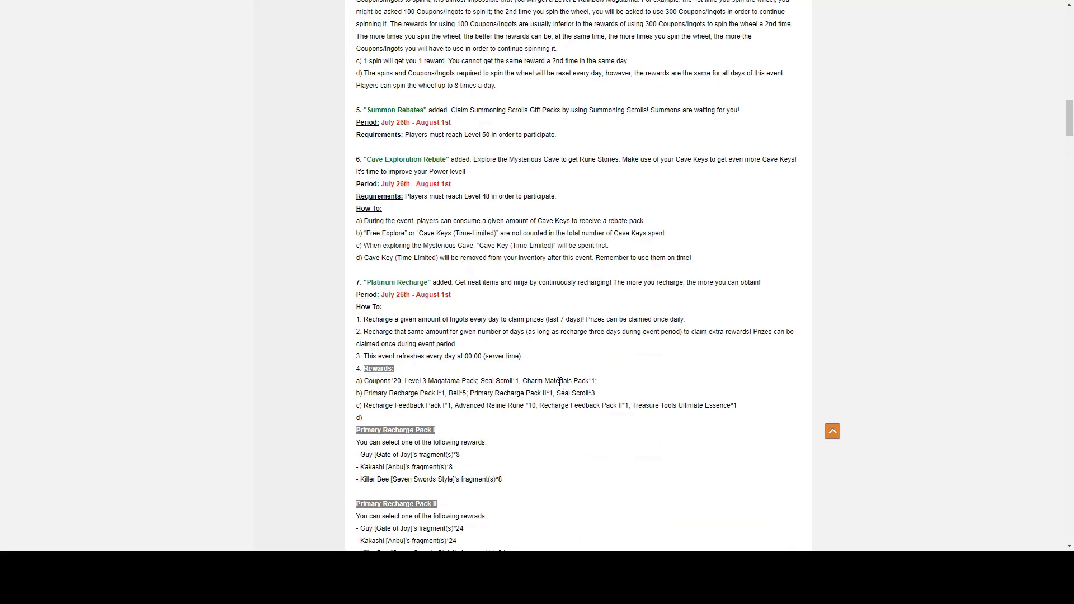
mouse_move(559, 380)
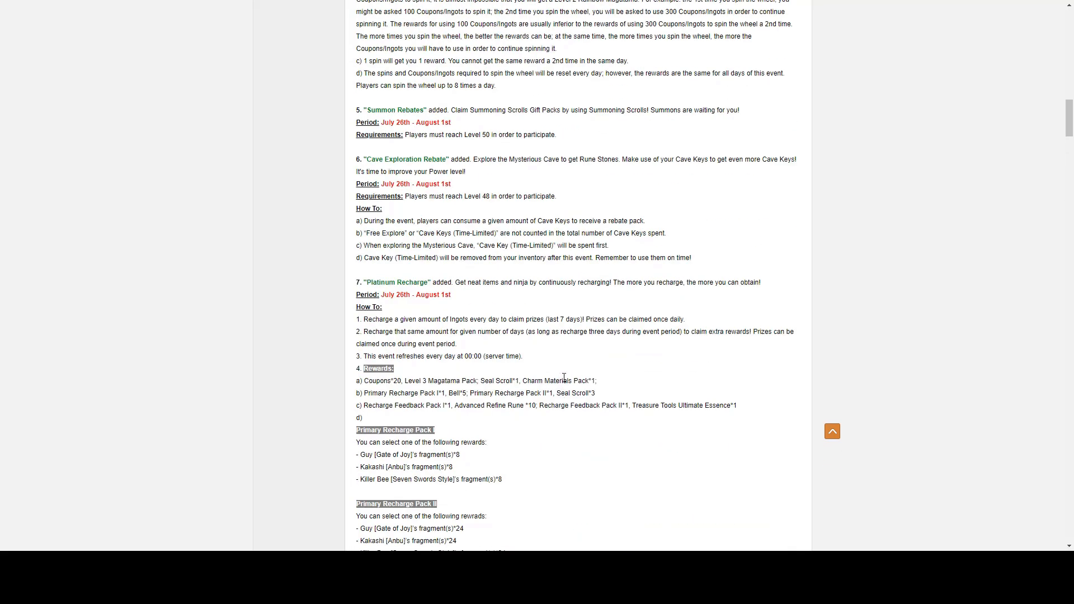
mouse_move(563, 368)
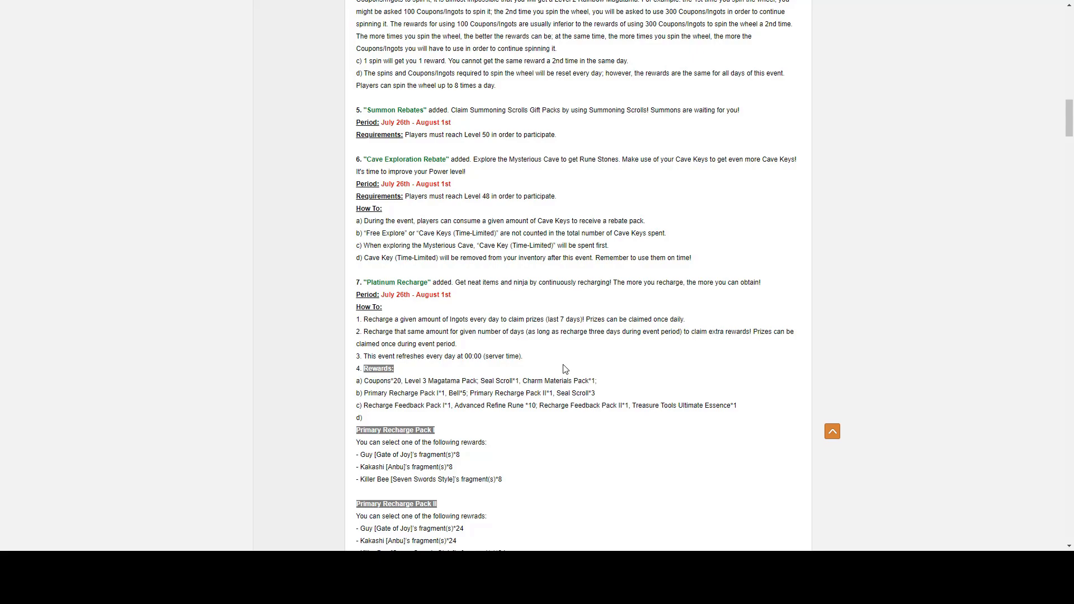
mouse_move(514, 95)
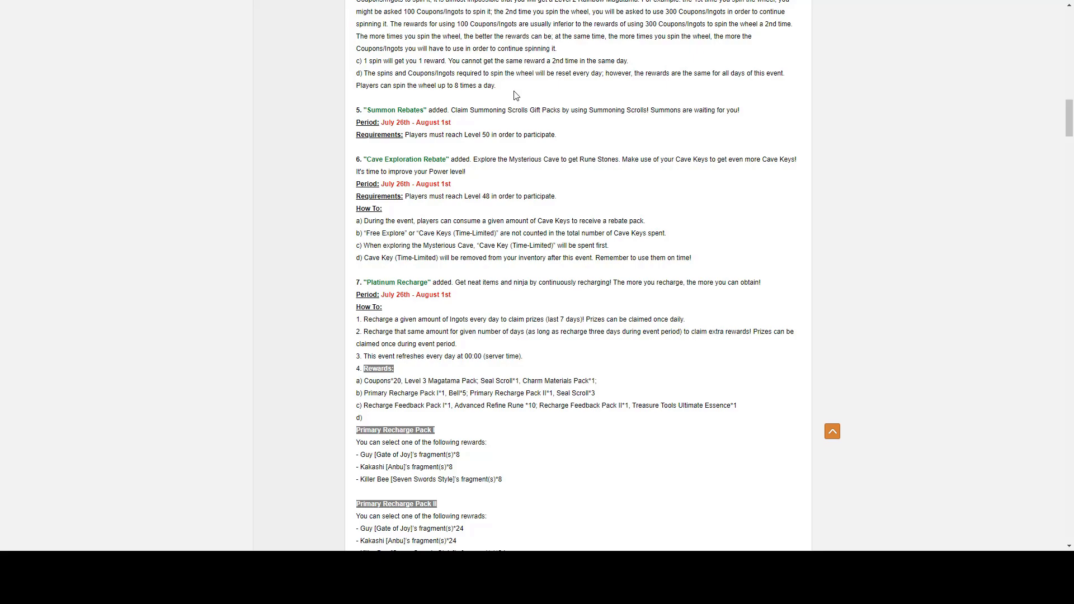
Step: Scroll past the Limited Sales list and events 12-15 to the Operation Team's closing thank-you lines
scroll("down", 3)
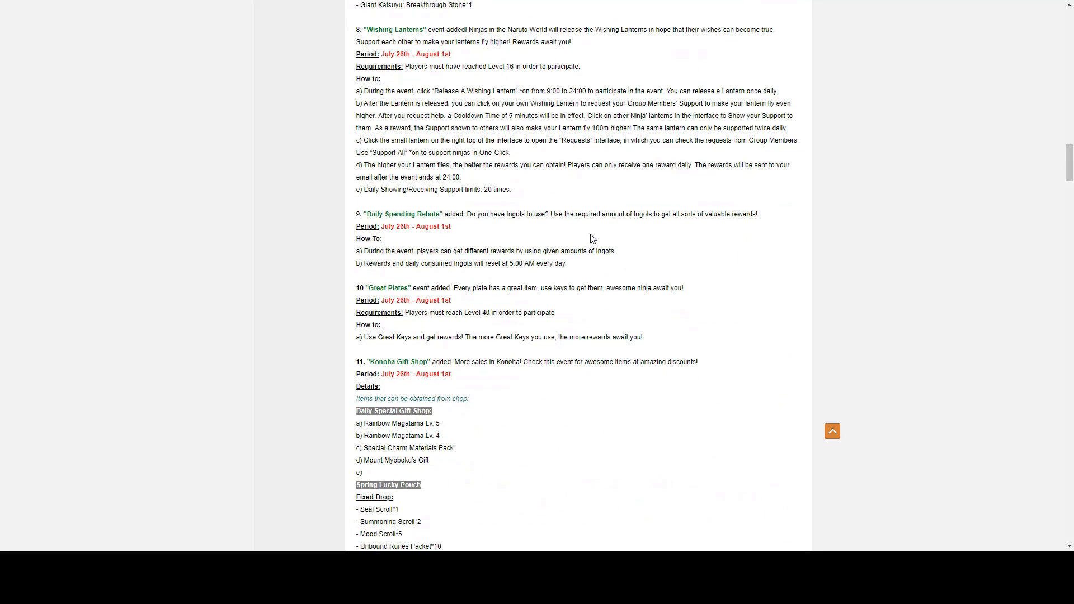
scroll("down", 3)
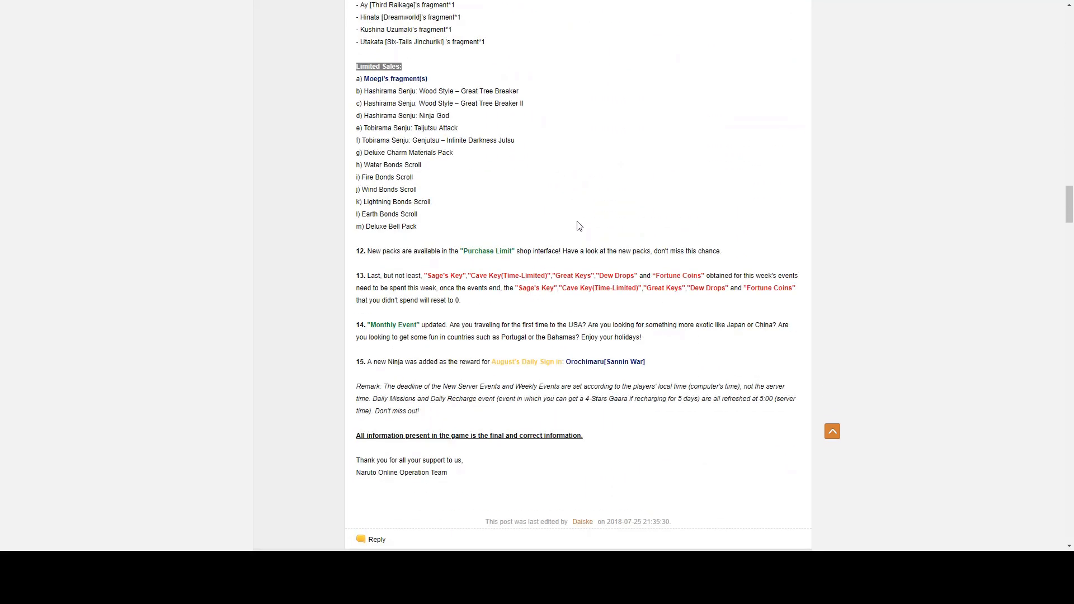